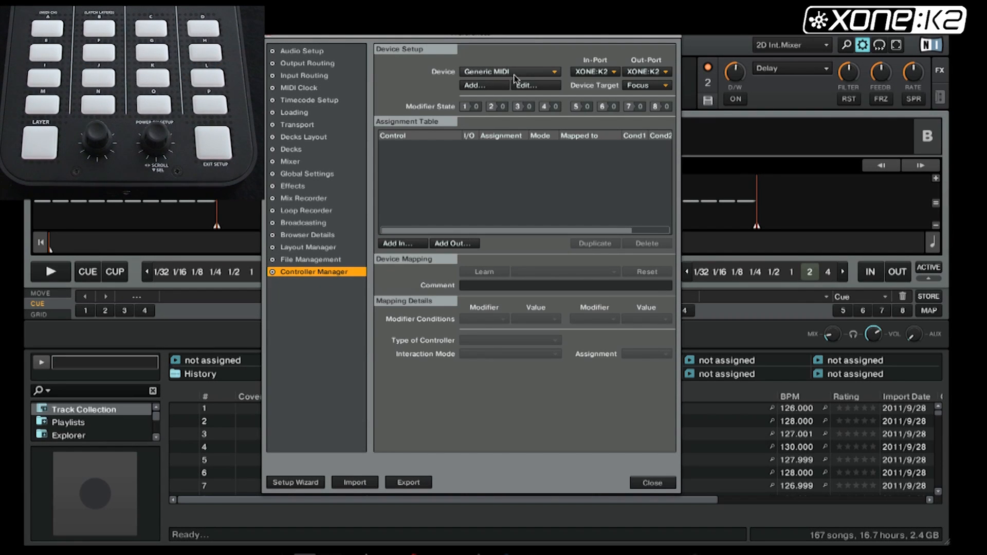
mouse_move(641, 81)
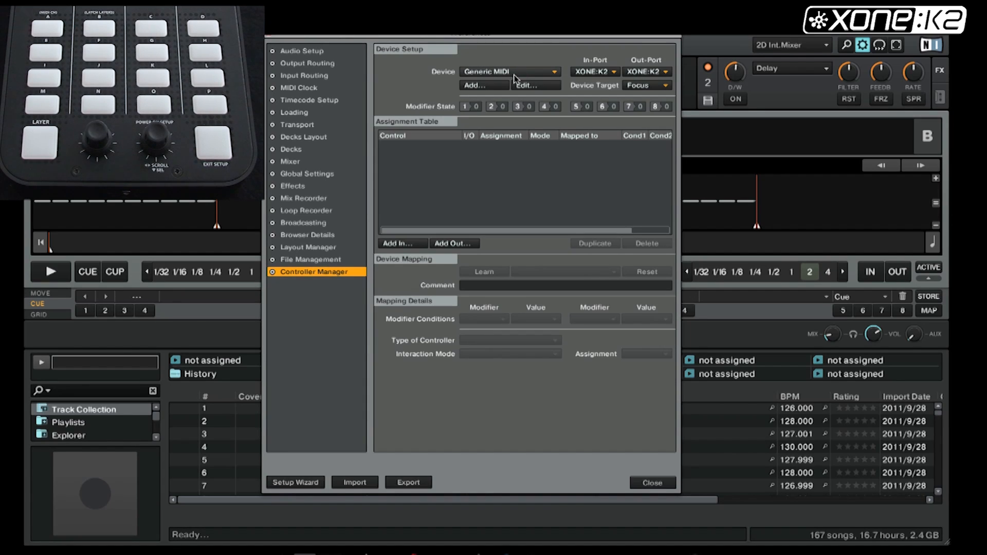
Step: Give the Generic MIDI controller device the comment 'K2 Test'
click(532, 85)
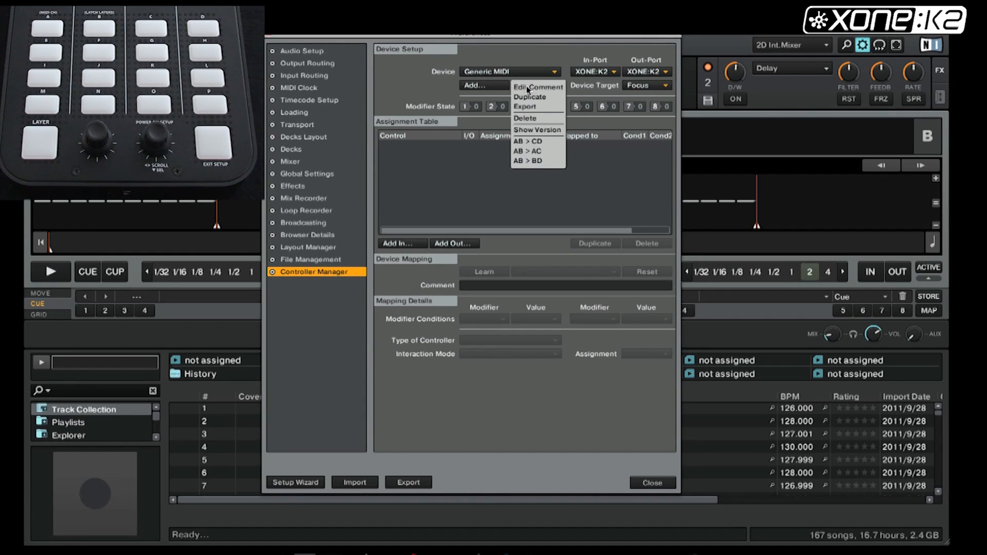
click(538, 86)
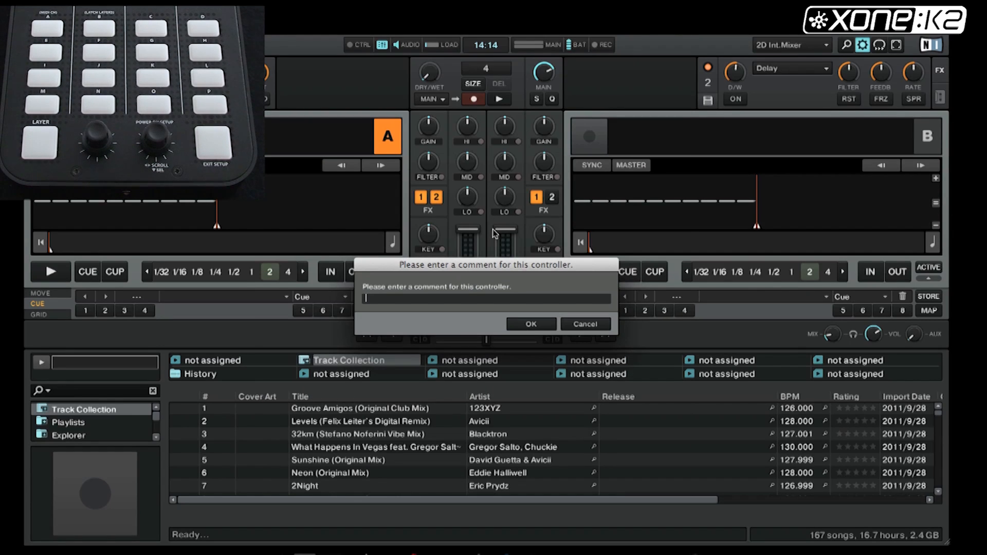
text(K2 T)
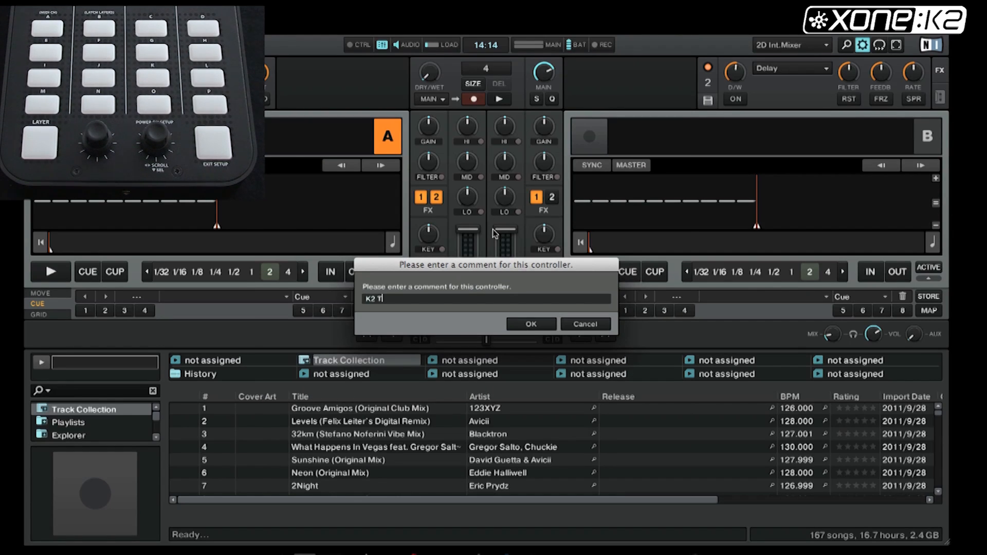
text(est)
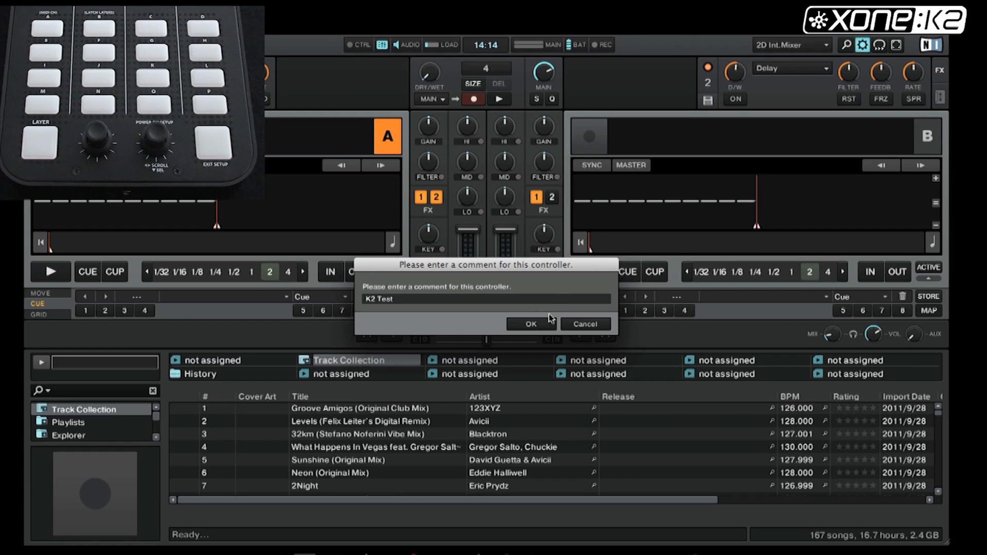
click(531, 324)
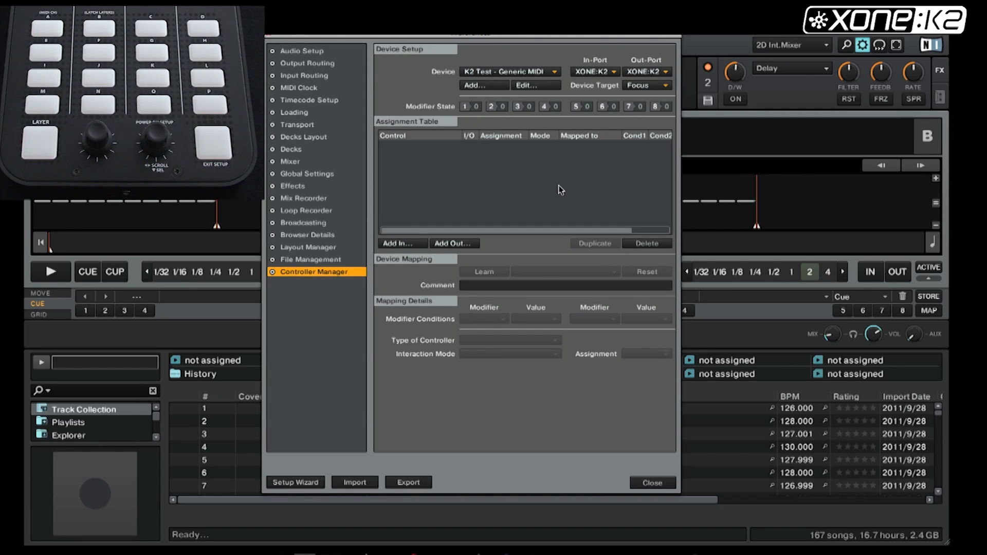
Step: Add a Deck Play input mapping assigned to Deck A and turn on Learn
click(393, 244)
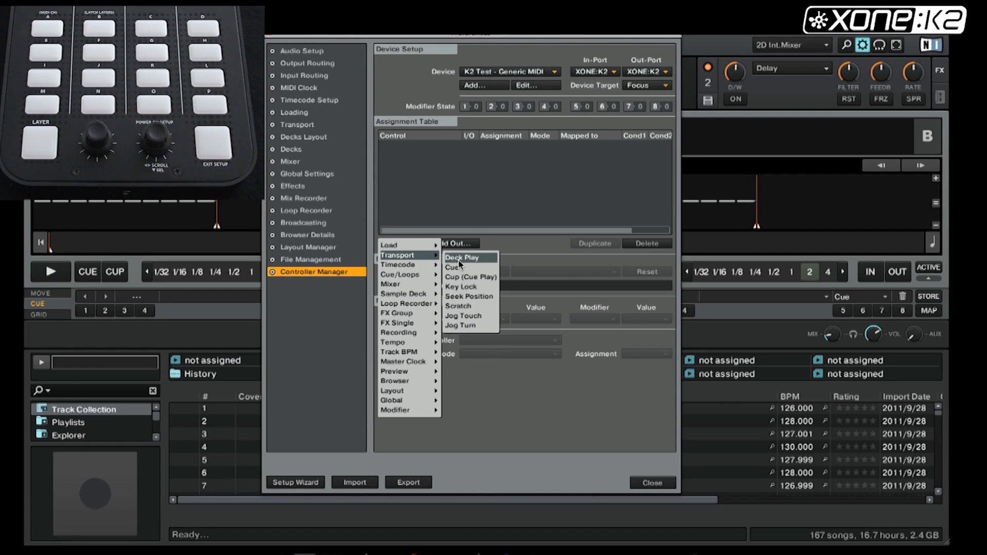
click(461, 257)
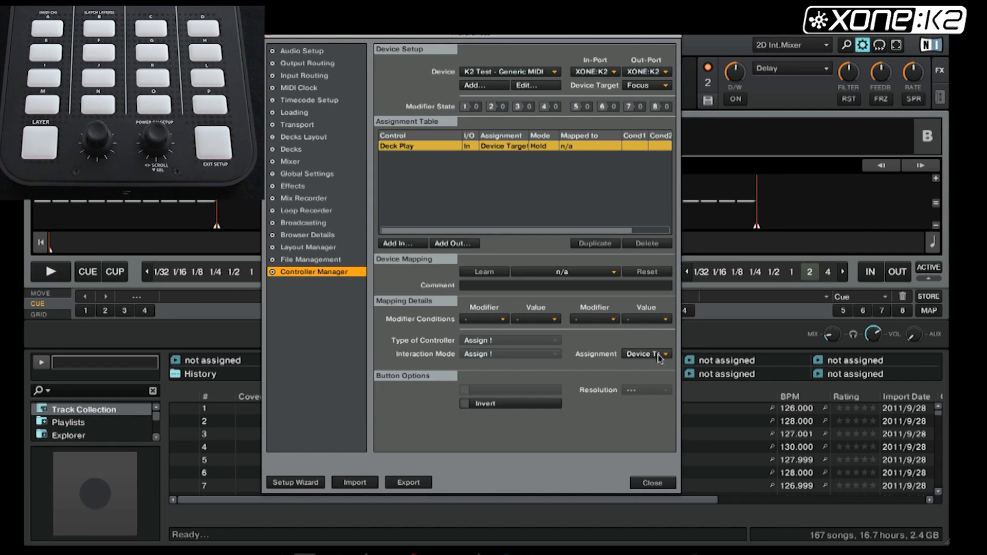
click(645, 353)
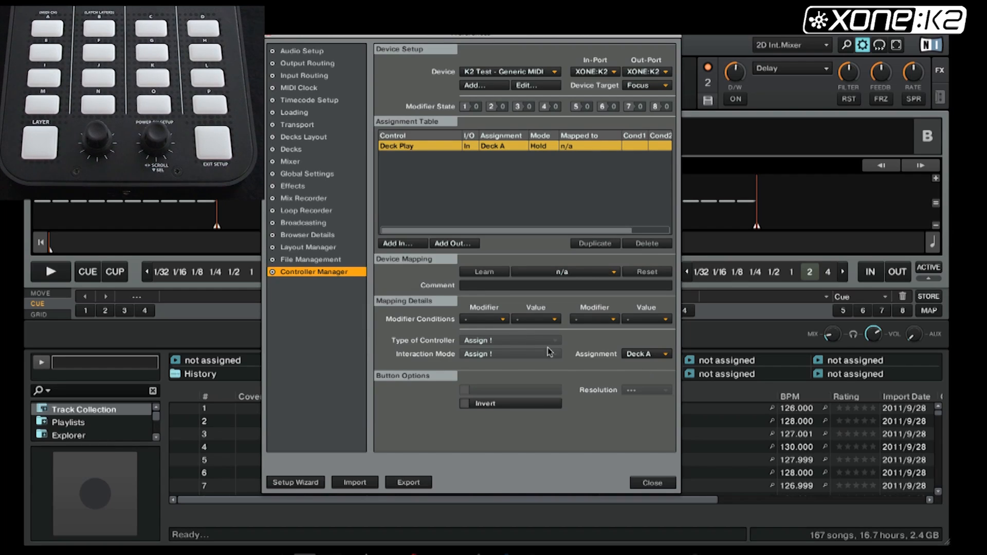
click(483, 272)
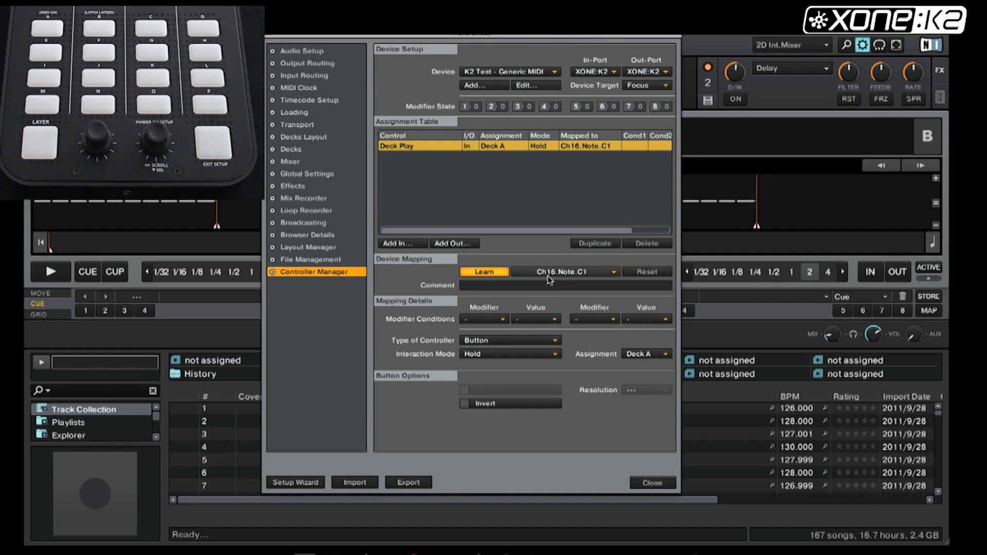
mouse_move(585, 277)
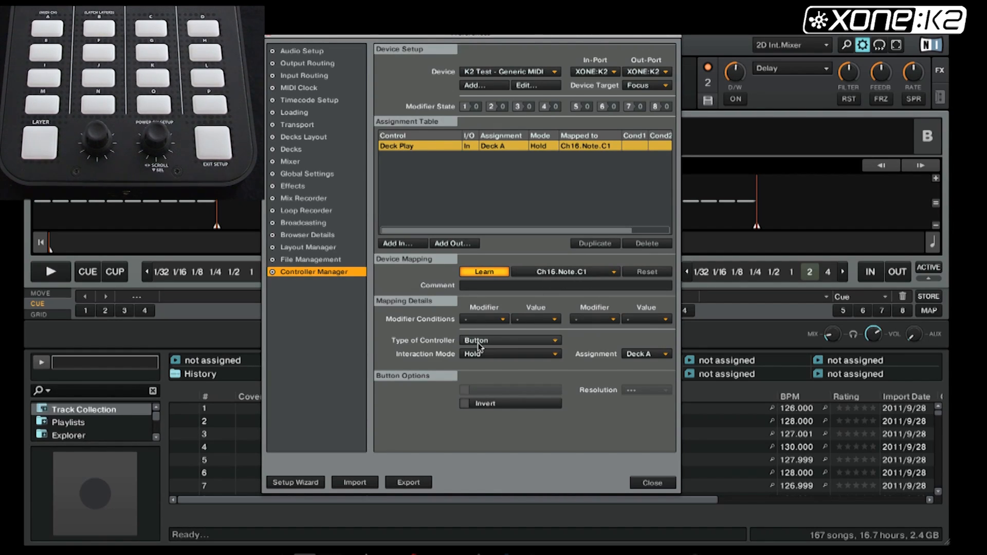
mouse_move(478, 360)
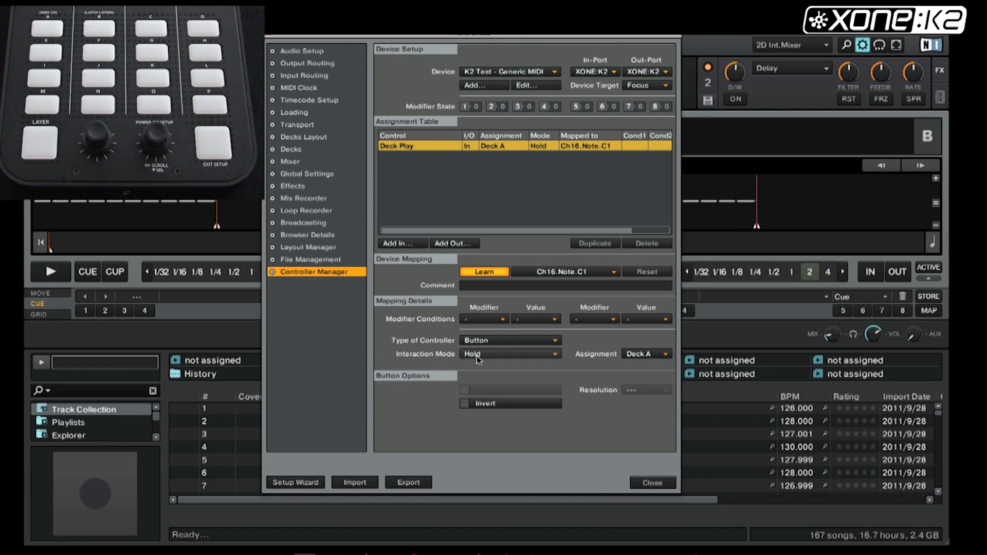
Step: Set Deck Play to Toggle interaction mode, turn Learn off, and test the button
click(551, 354)
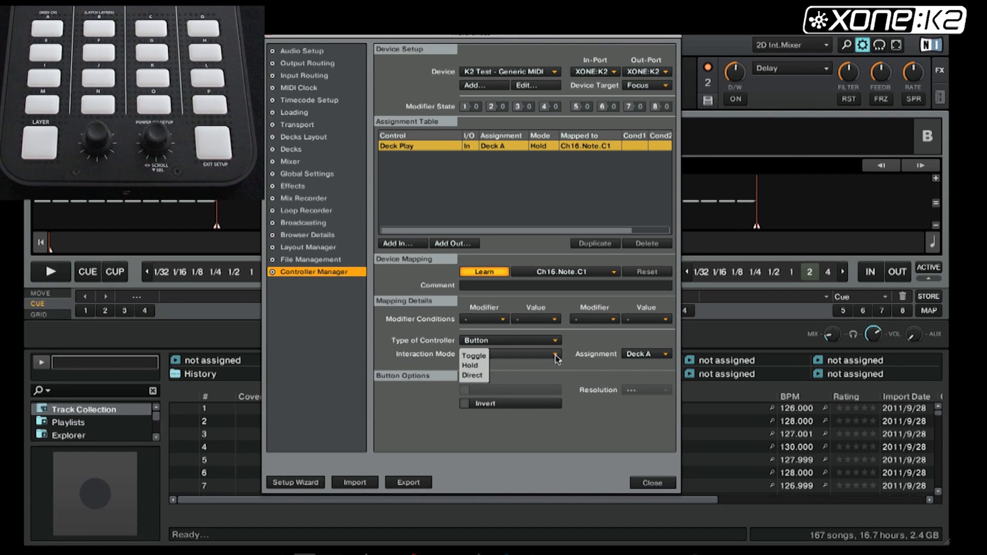
click(474, 355)
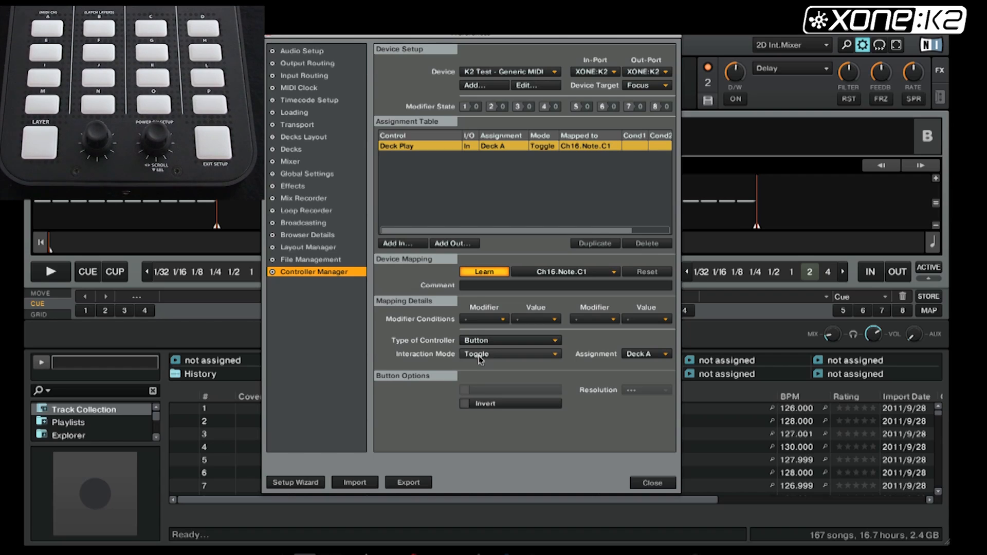
click(484, 271)
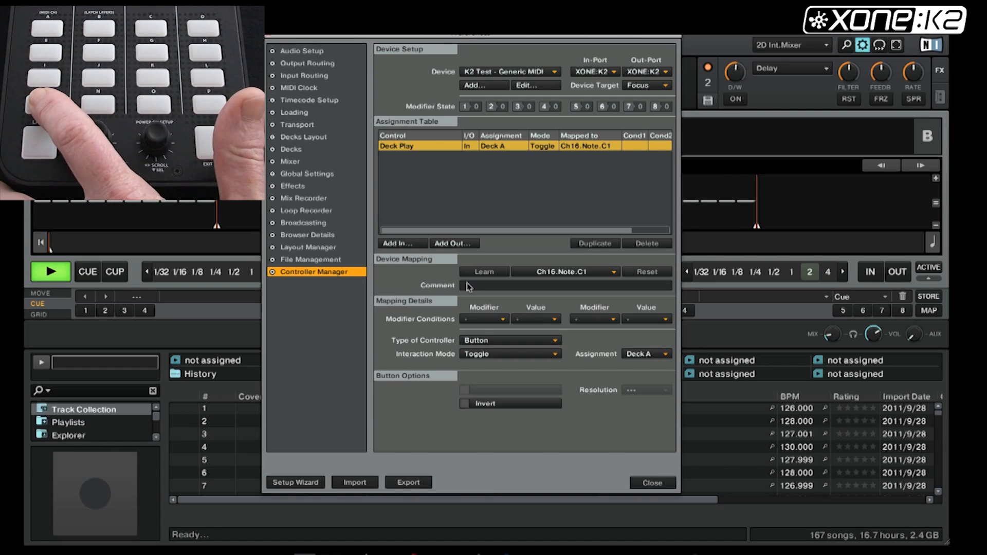
click(51, 272)
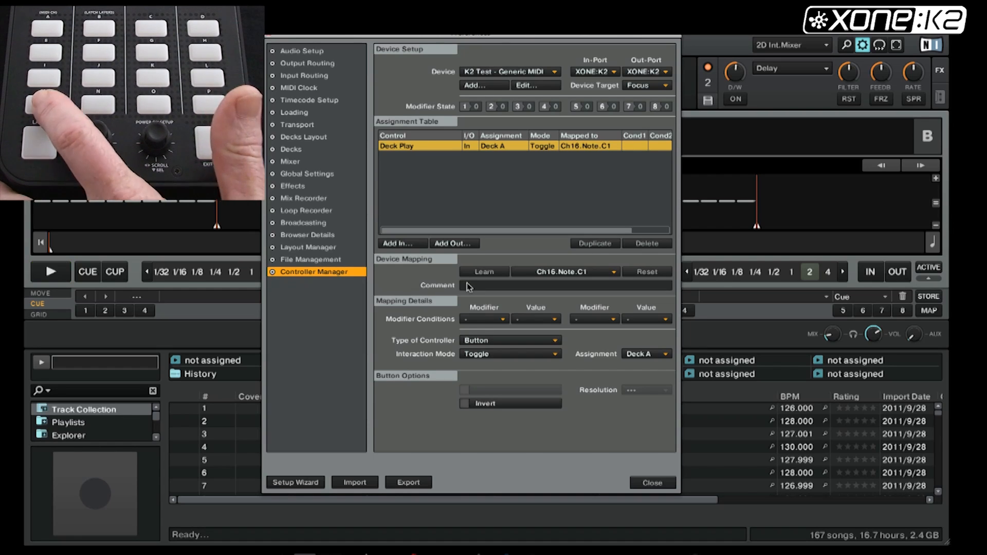
click(50, 271)
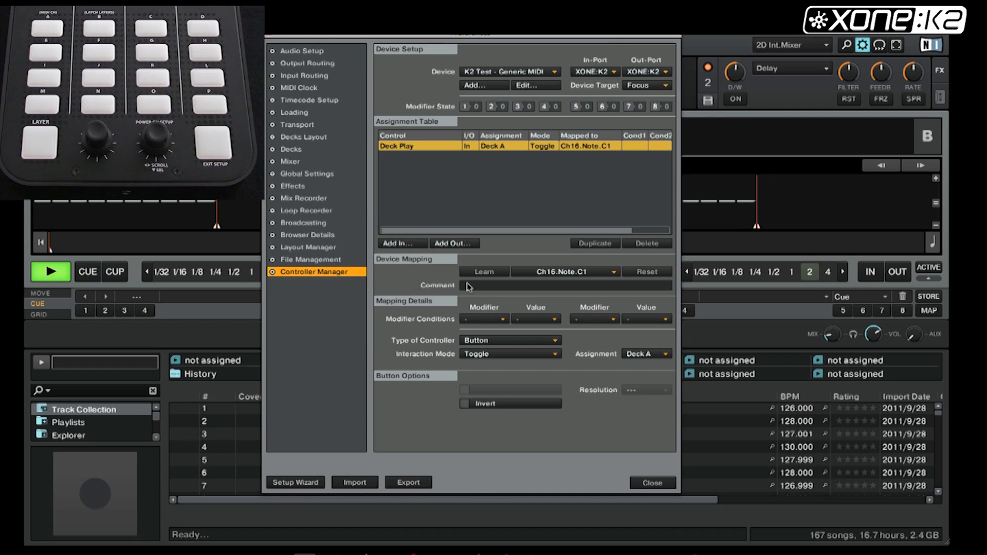
Step: Add a Deck Play output mapping from Transport and assign it to Deck A
click(51, 271)
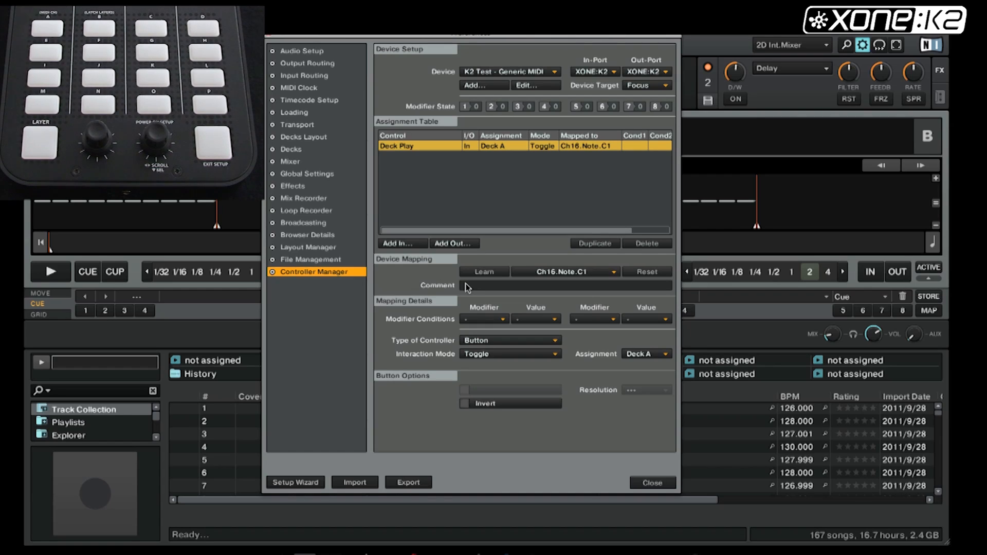
click(397, 243)
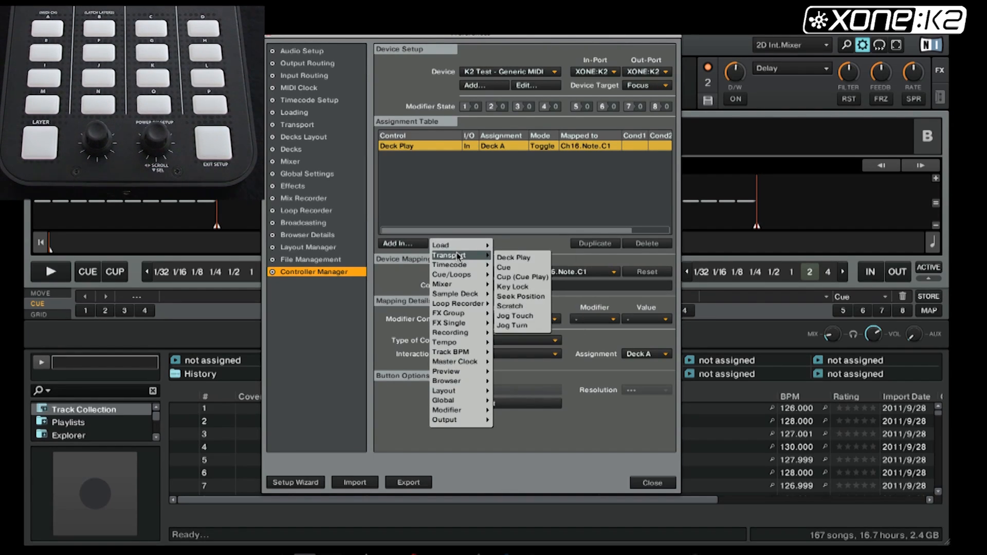
click(514, 257)
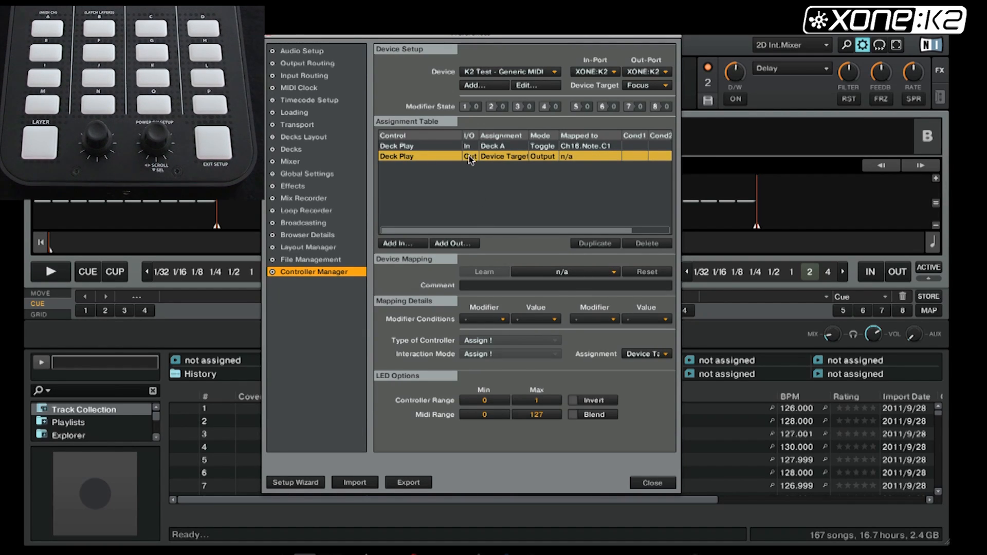
click(469, 156)
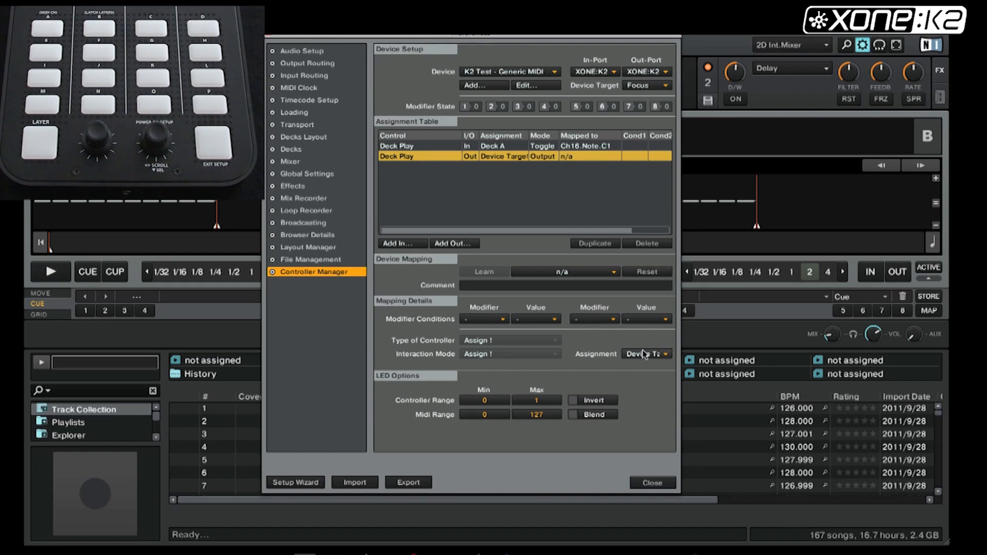
click(646, 354)
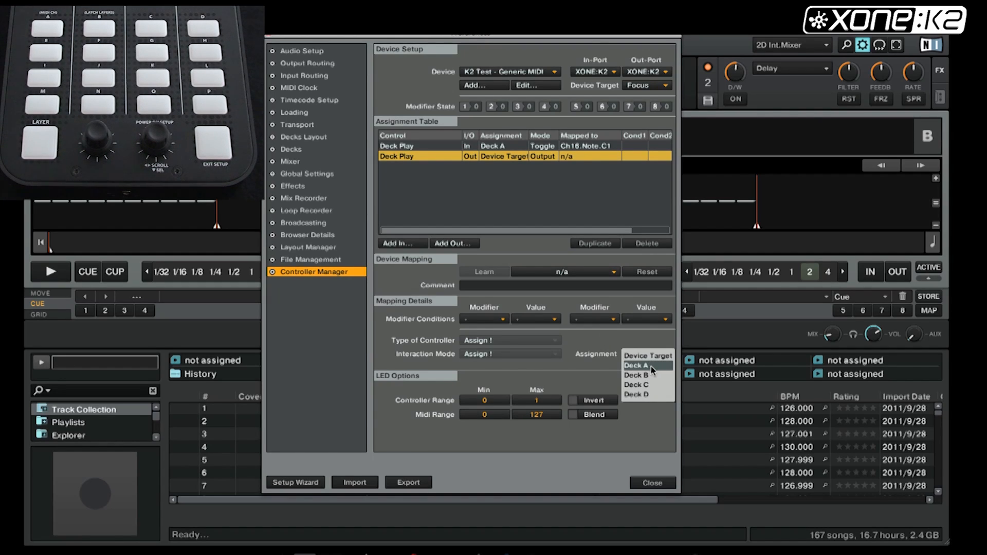
click(637, 365)
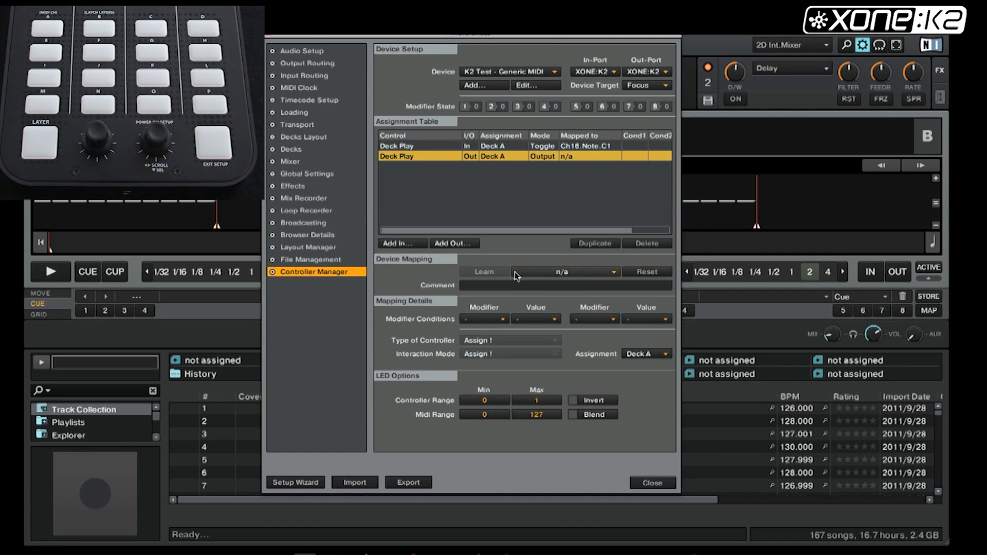
mouse_move(536, 277)
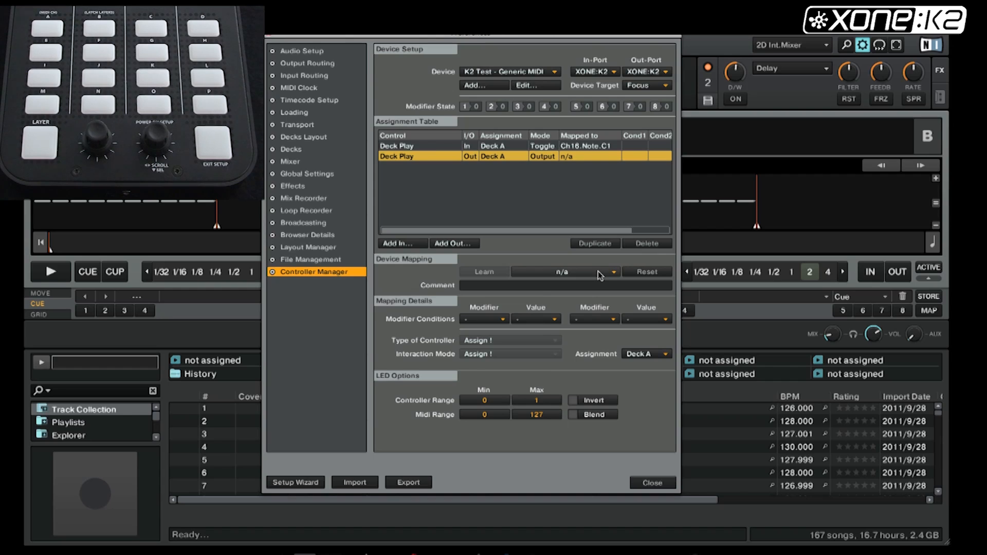
Step: Map the Deck Play output to Ch16 > Note > C7 as an LED output
click(561, 272)
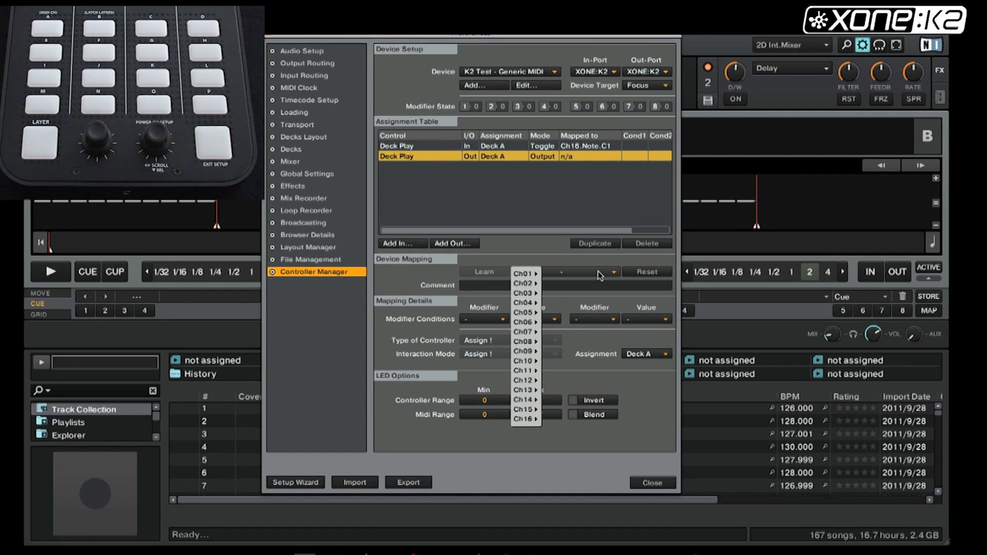
mouse_move(571, 152)
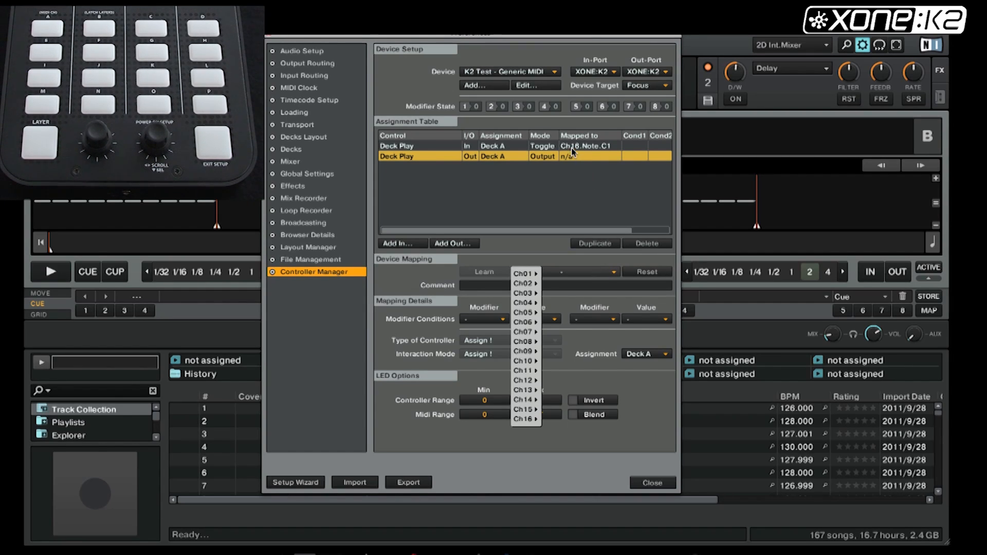
click(524, 419)
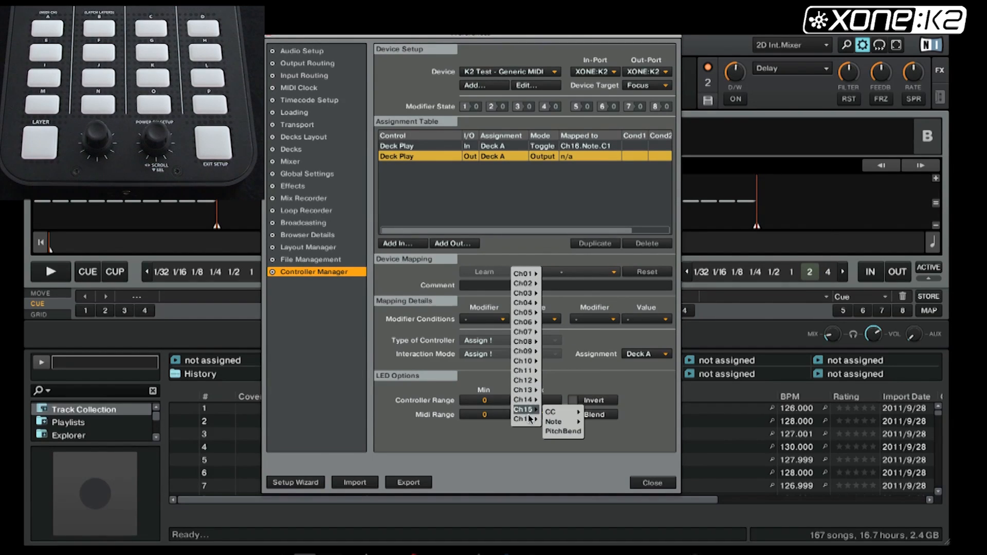
click(554, 432)
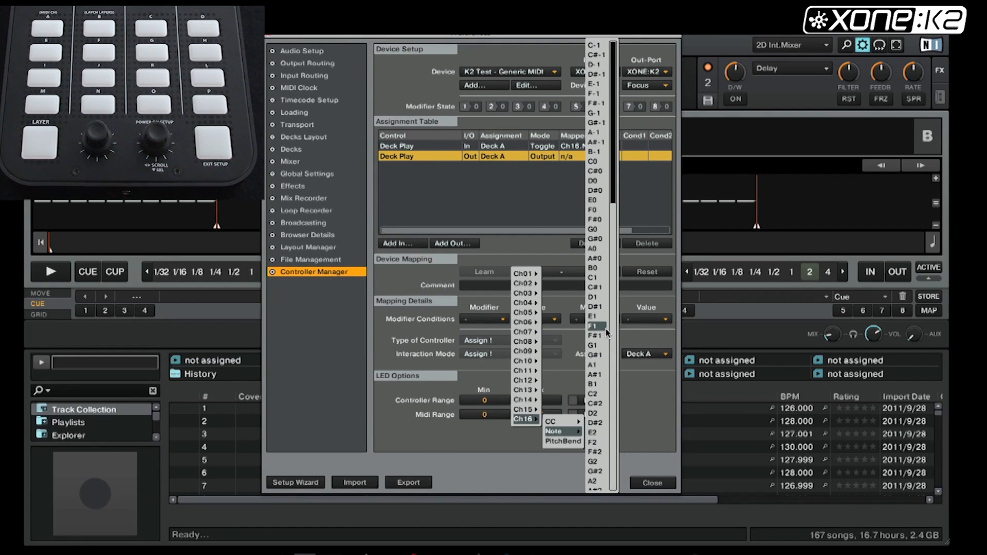
mouse_move(593, 200)
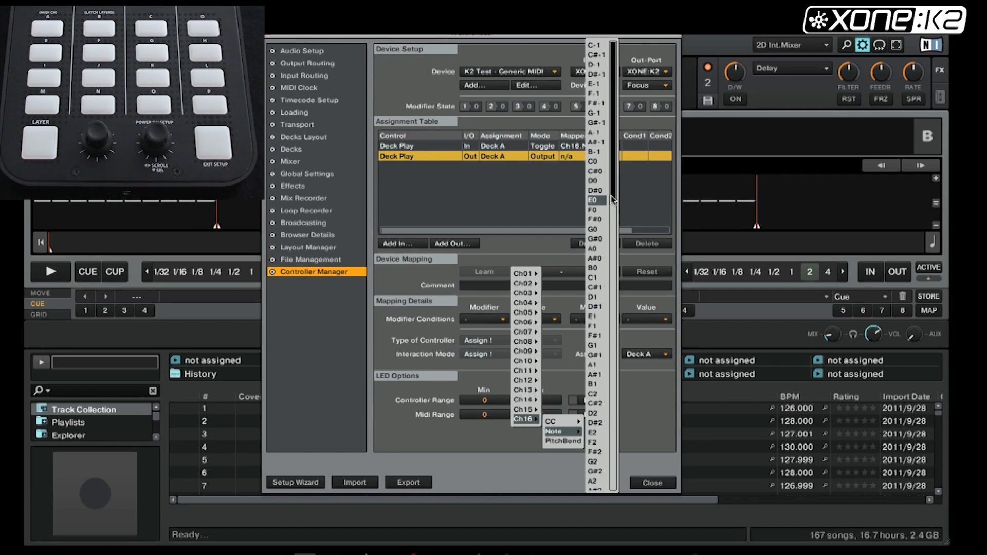
scroll(down, 3)
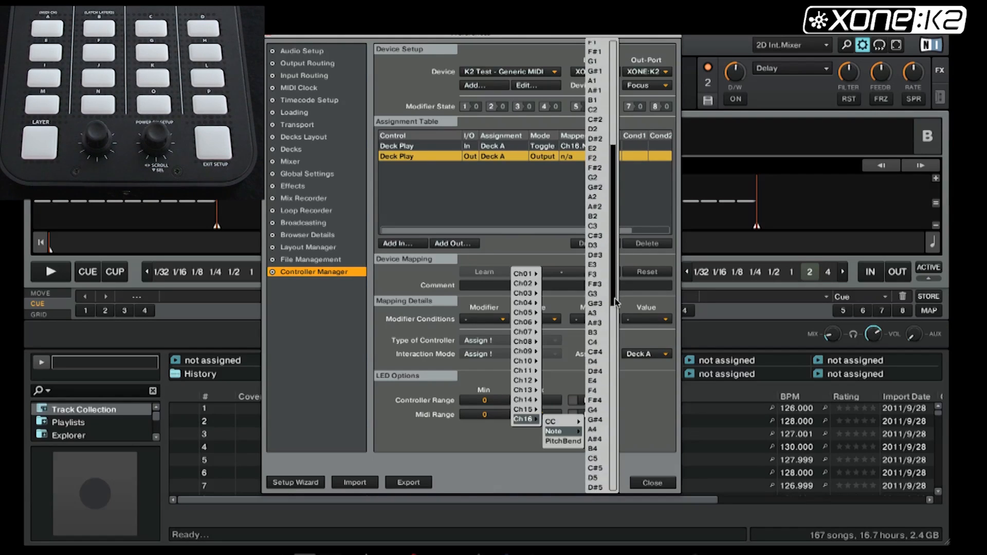
scroll(down, 3)
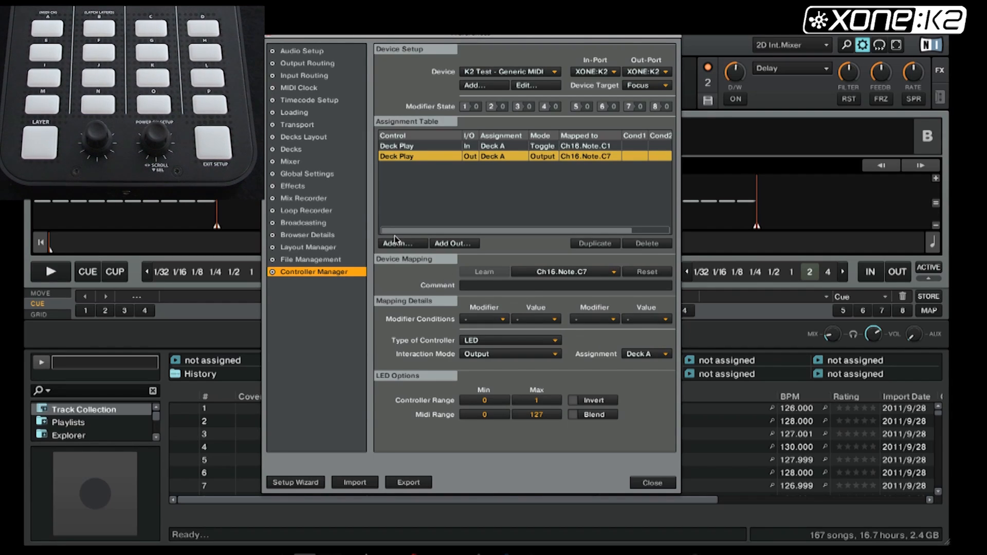
click(398, 243)
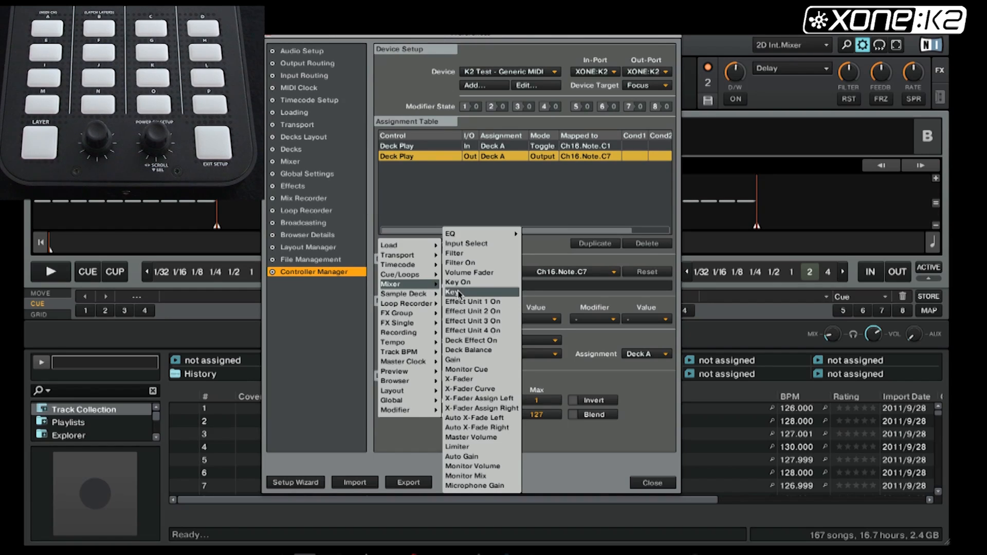
Step: Add a Monitor Cue input mapping assigned to Deck A
click(466, 370)
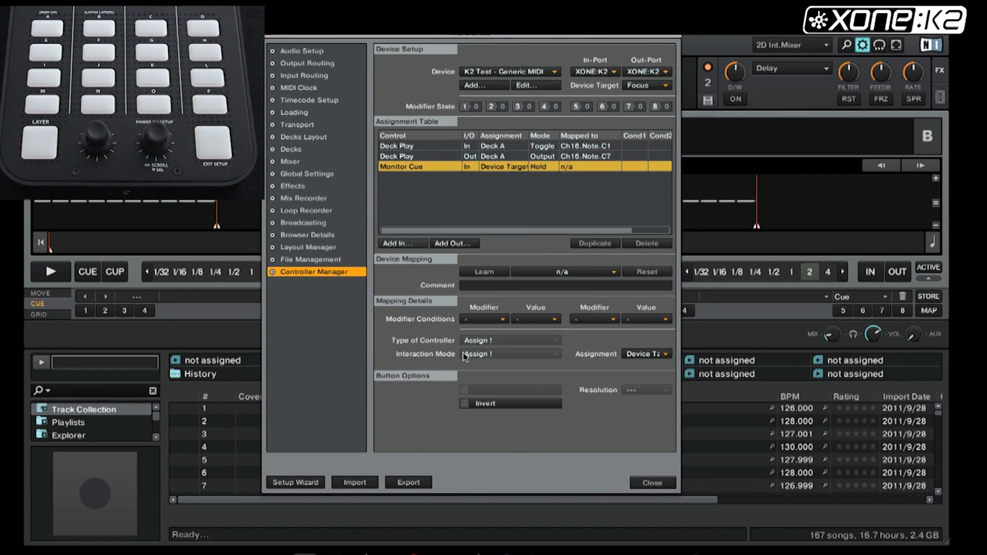
mouse_move(509, 157)
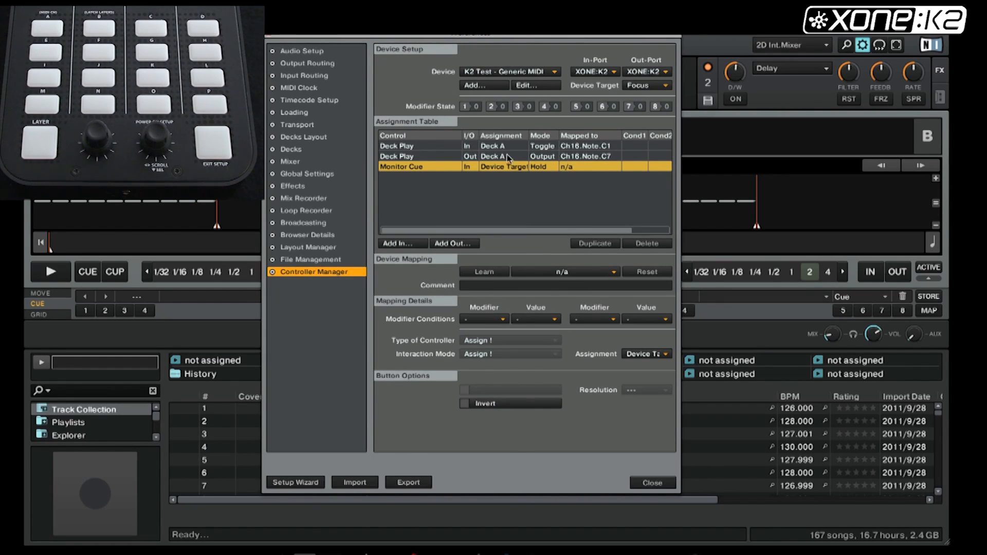
click(645, 353)
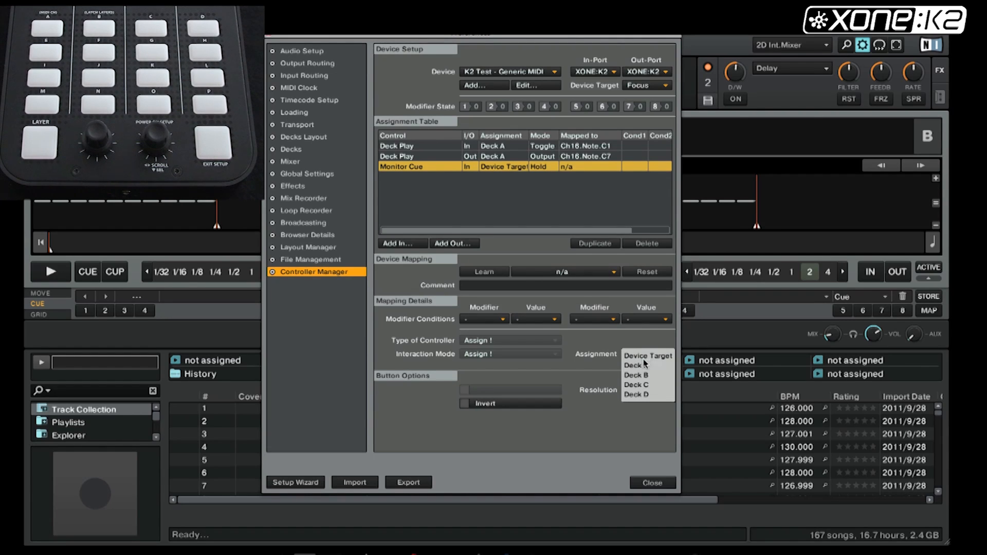
click(634, 365)
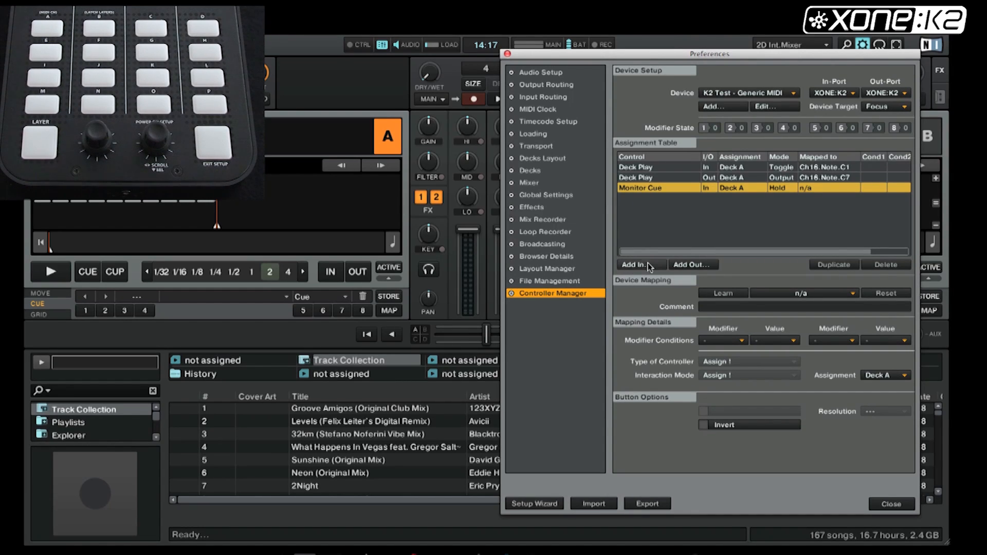
Step: Learn note C2 from the K2 button and set Monitor Cue to Toggle mode
click(723, 293)
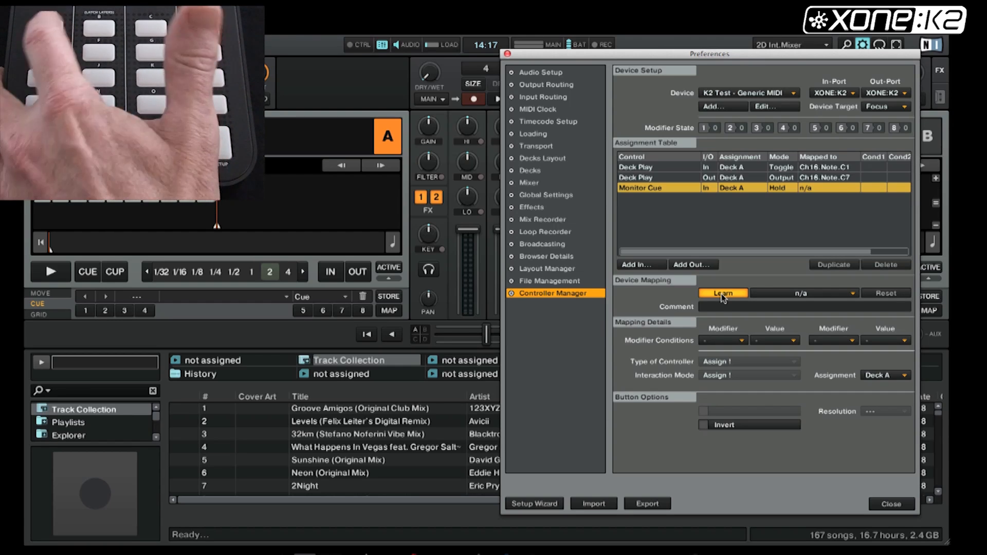
click(723, 292)
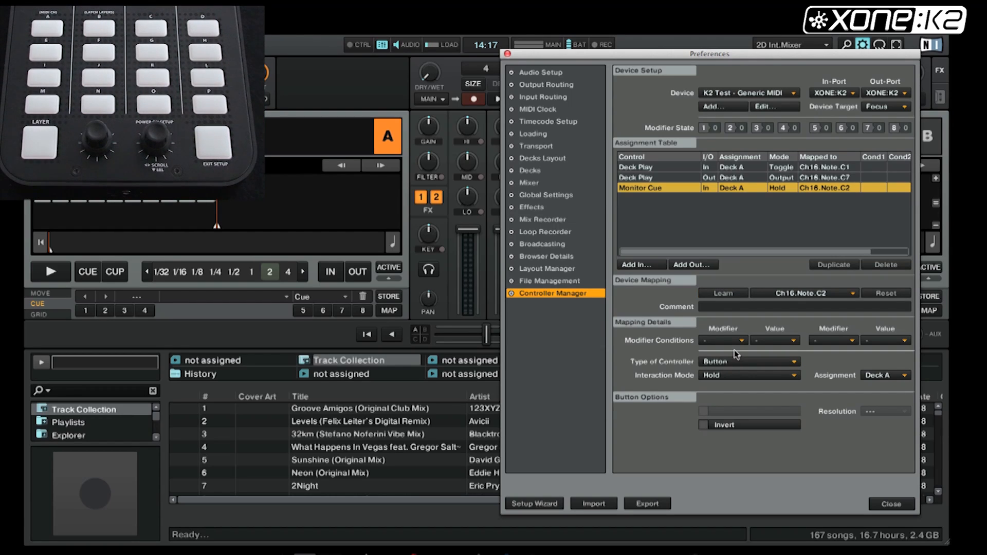
click(748, 376)
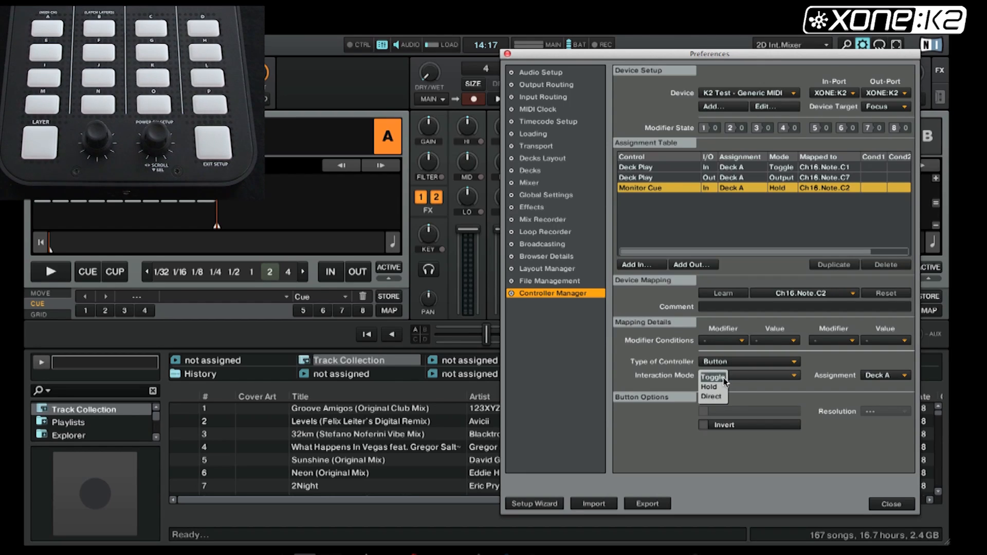
click(714, 376)
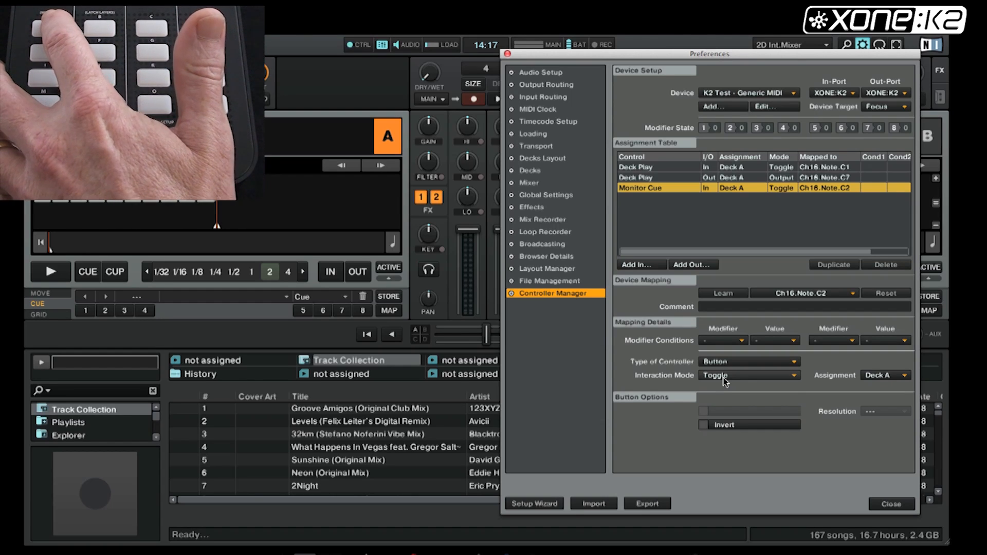
click(428, 270)
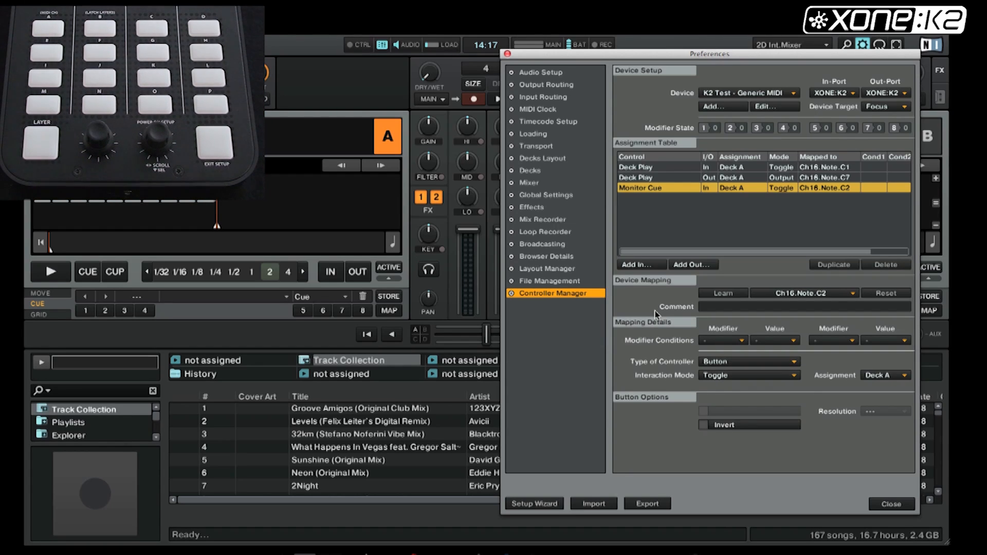
click(638, 264)
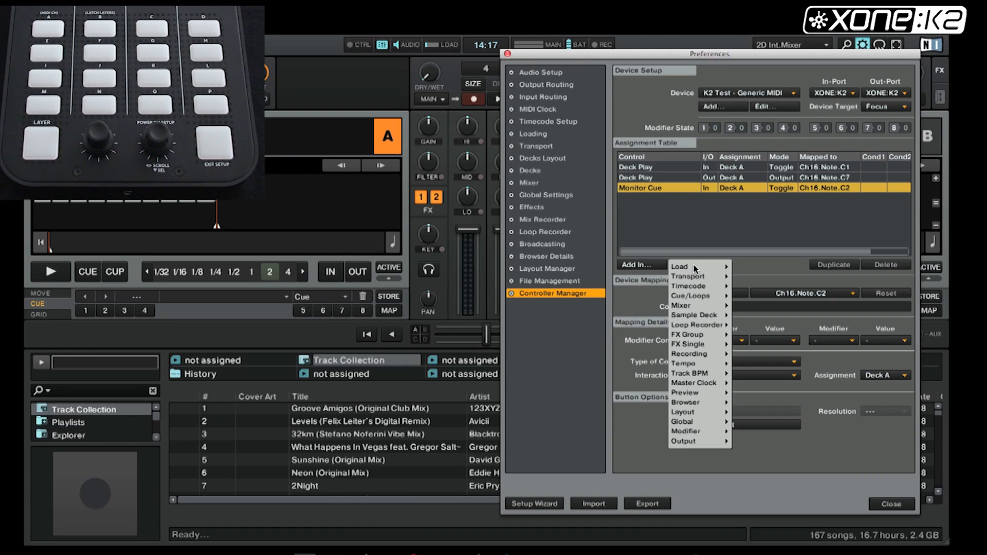
mouse_move(681, 306)
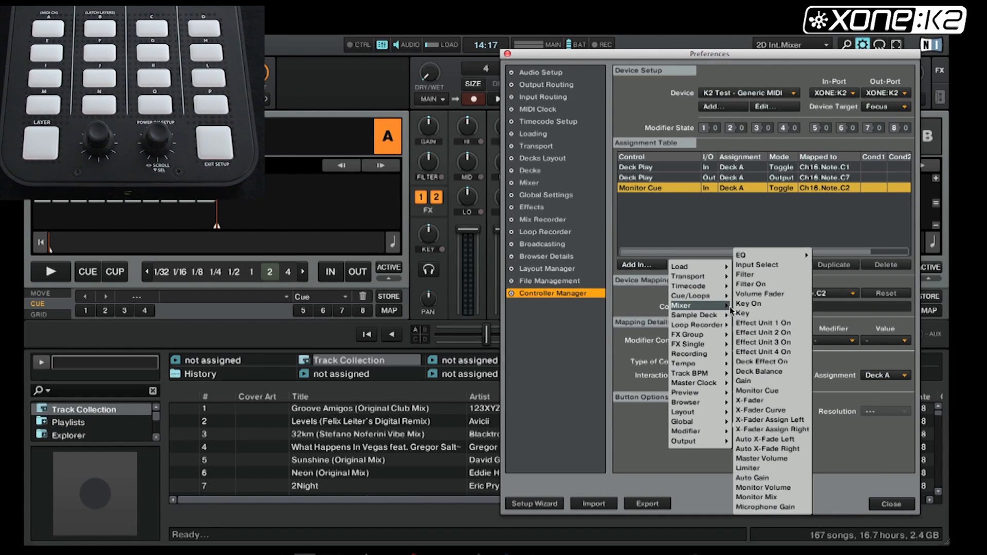
Step: Add a Monitor Cue output for Deck A mapped to Ch16.Note.C2 as an LED
click(757, 390)
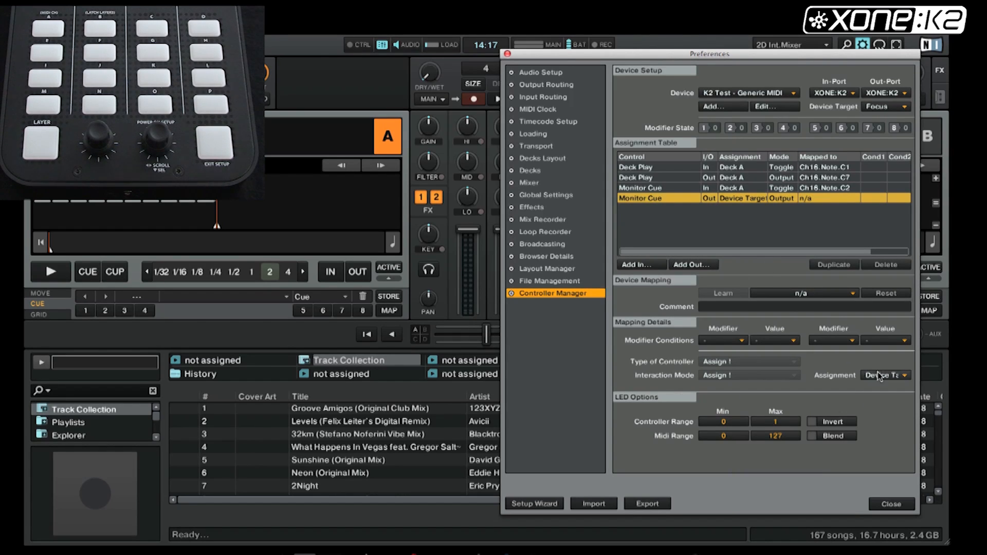
click(885, 375)
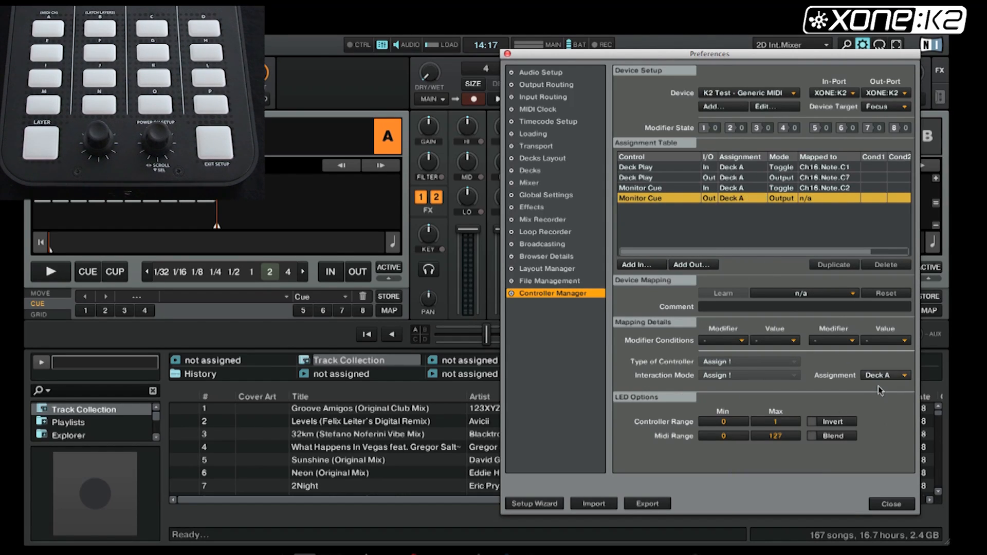
mouse_move(762, 275)
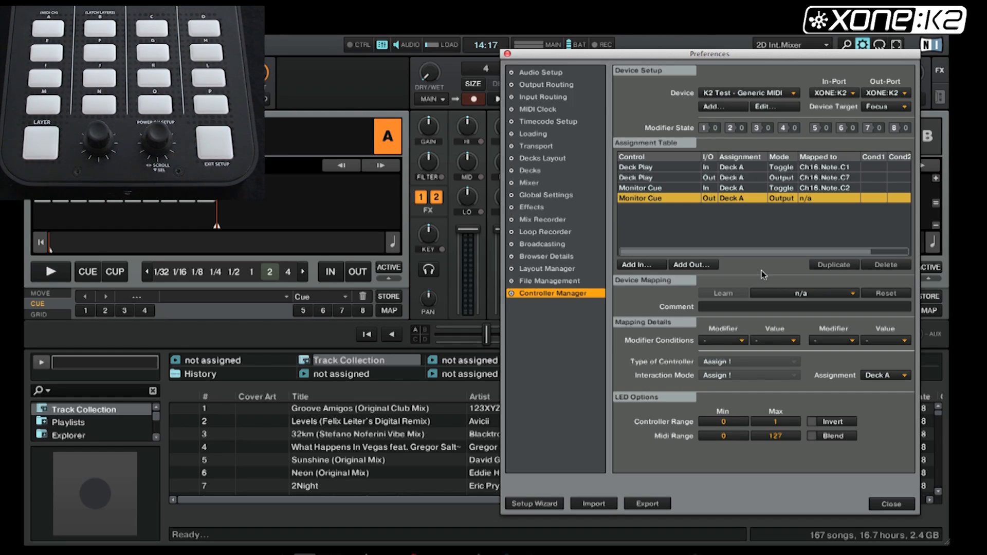
mouse_move(787, 308)
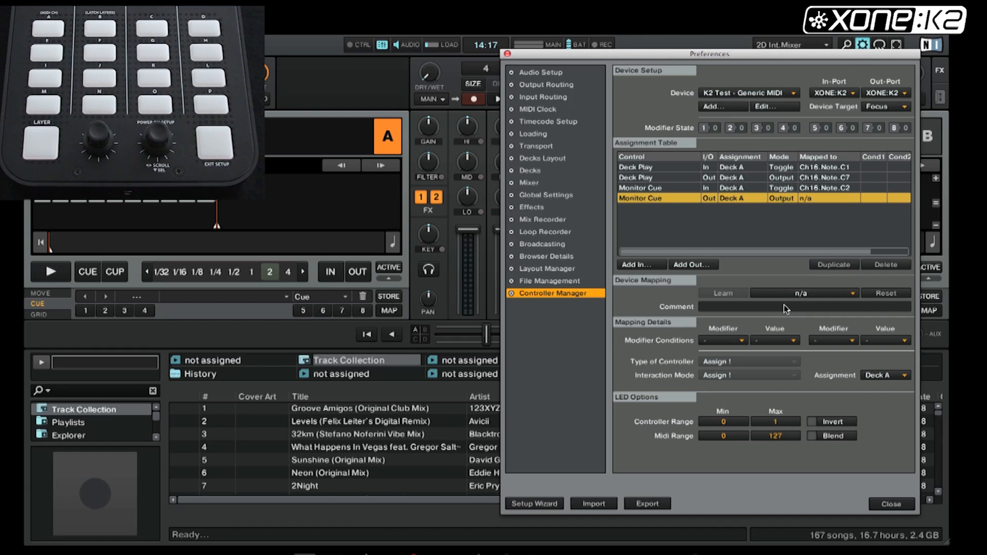
click(803, 293)
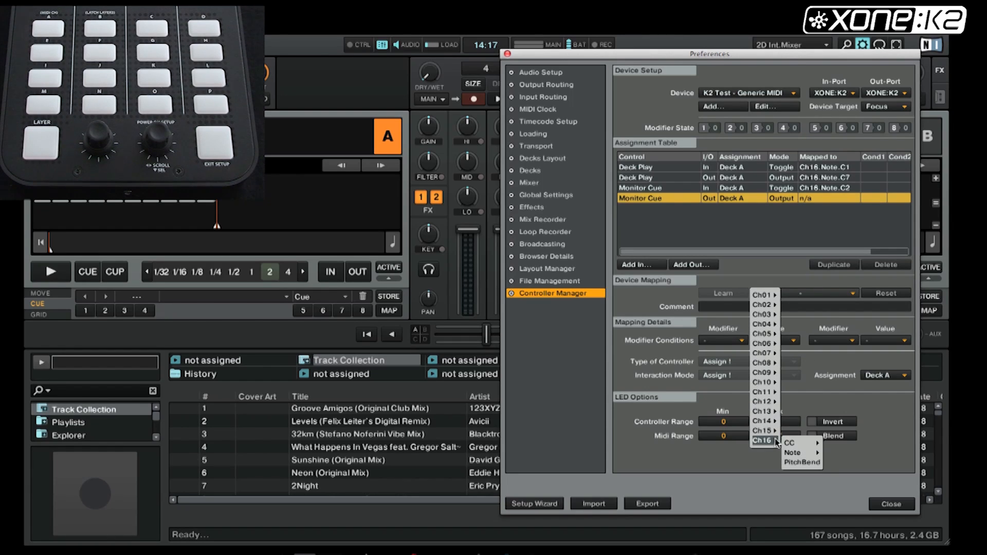
click(796, 452)
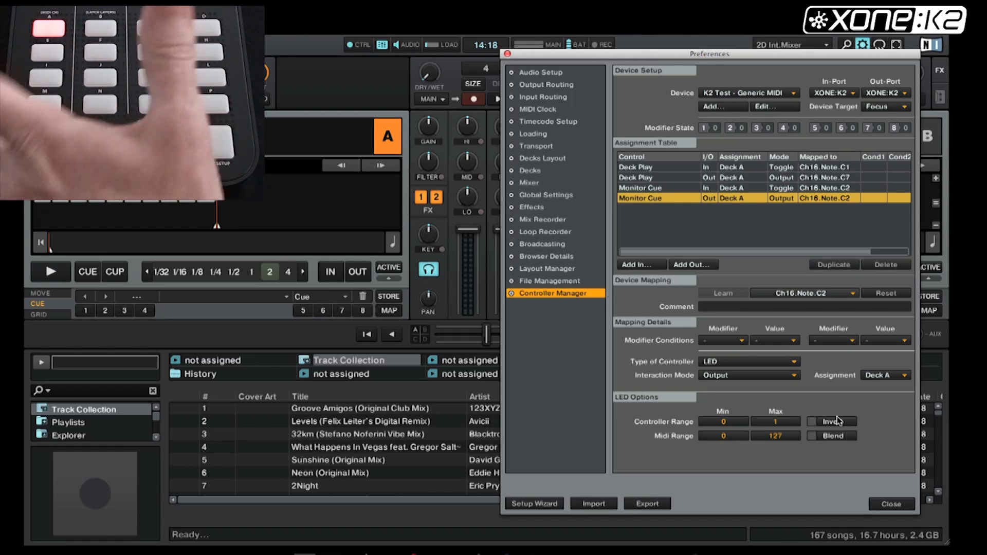
click(50, 271)
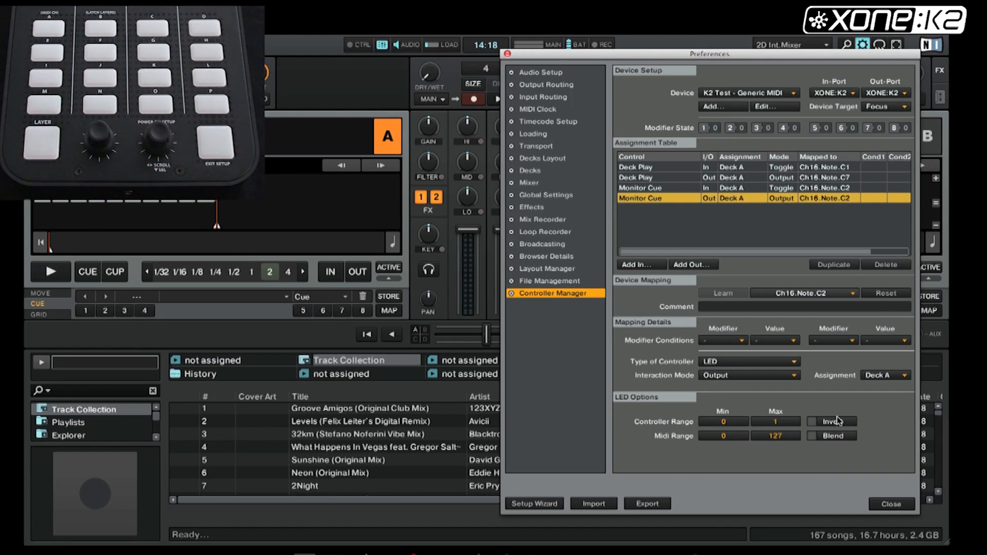
mouse_move(657, 233)
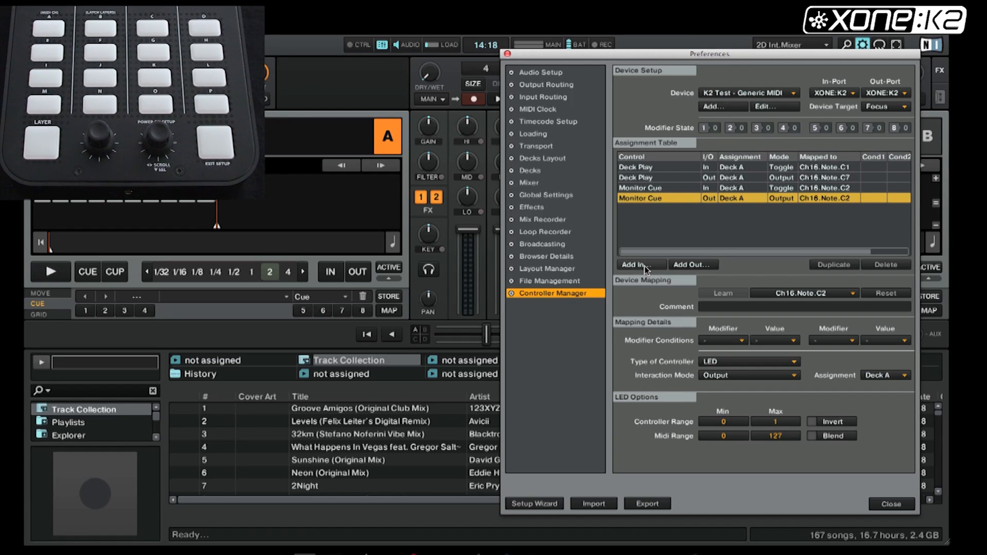
Step: Add a Cue input for Deck A and learn Ch16.Note.E1 from the K2 button
click(637, 264)
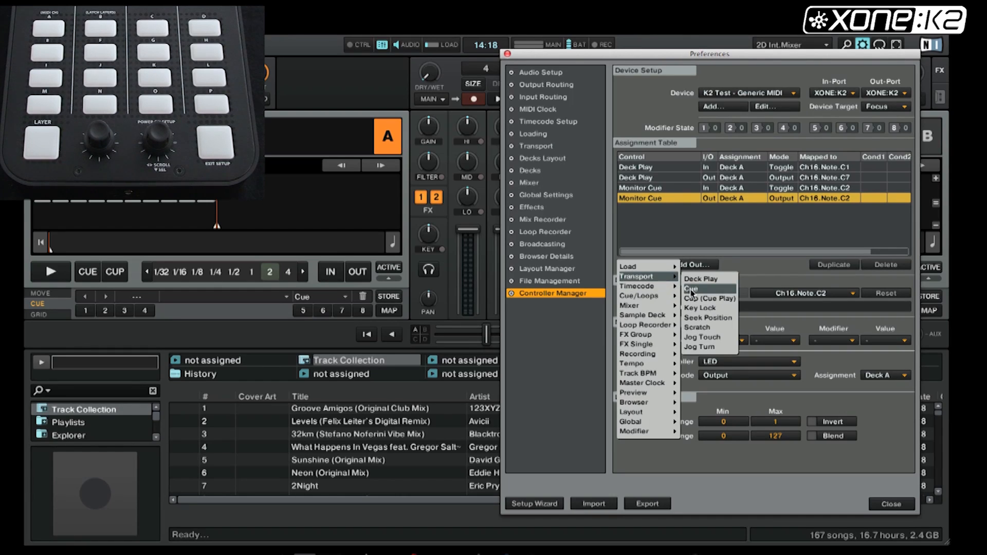
click(691, 289)
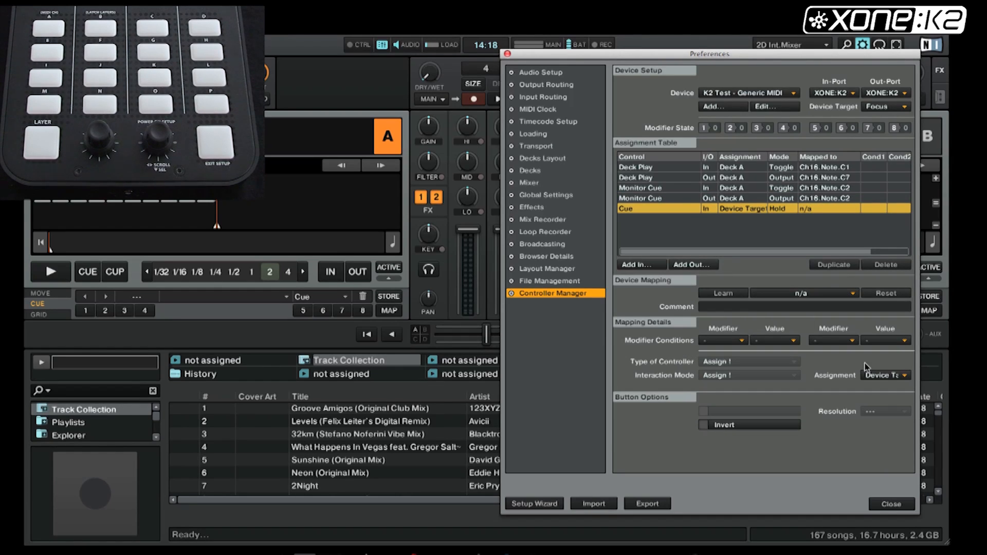
click(886, 376)
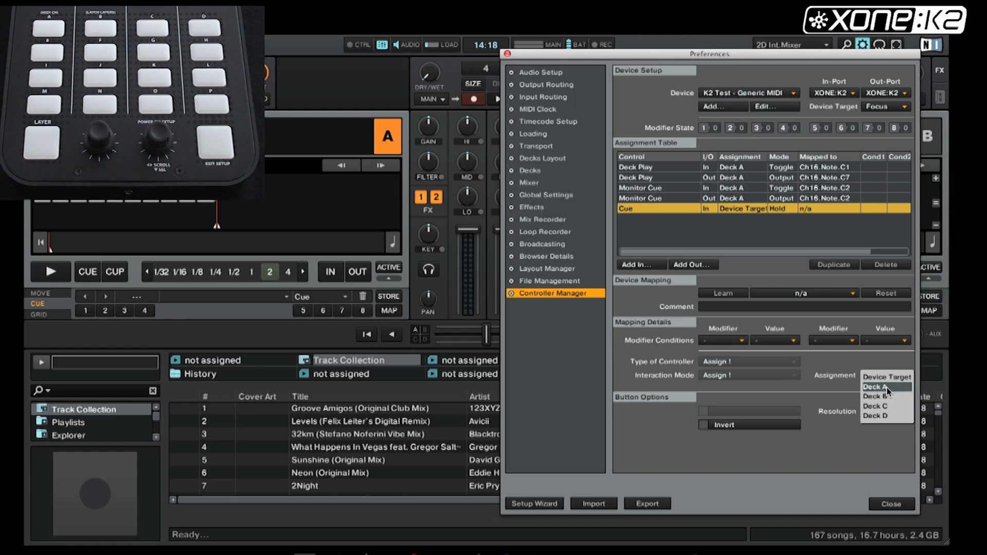
click(875, 387)
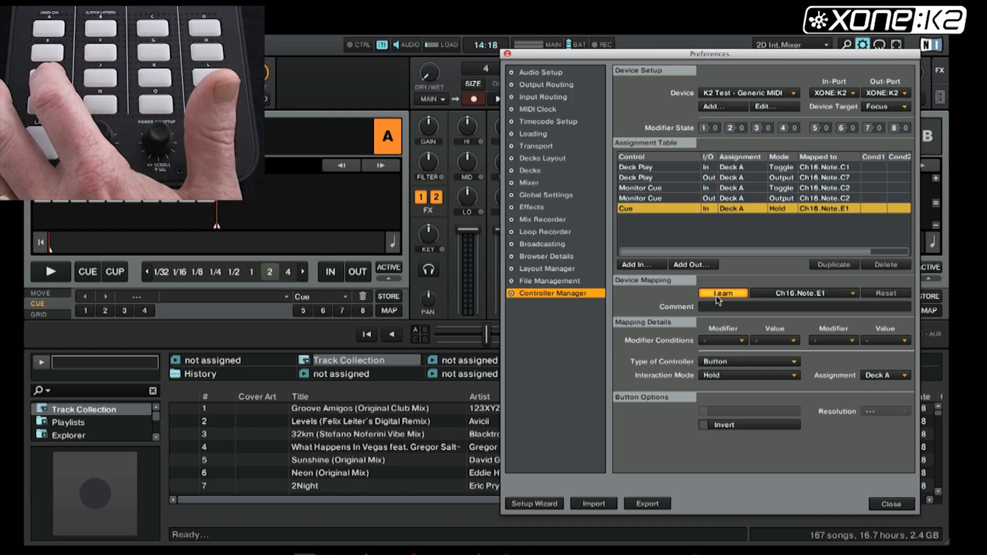
click(723, 293)
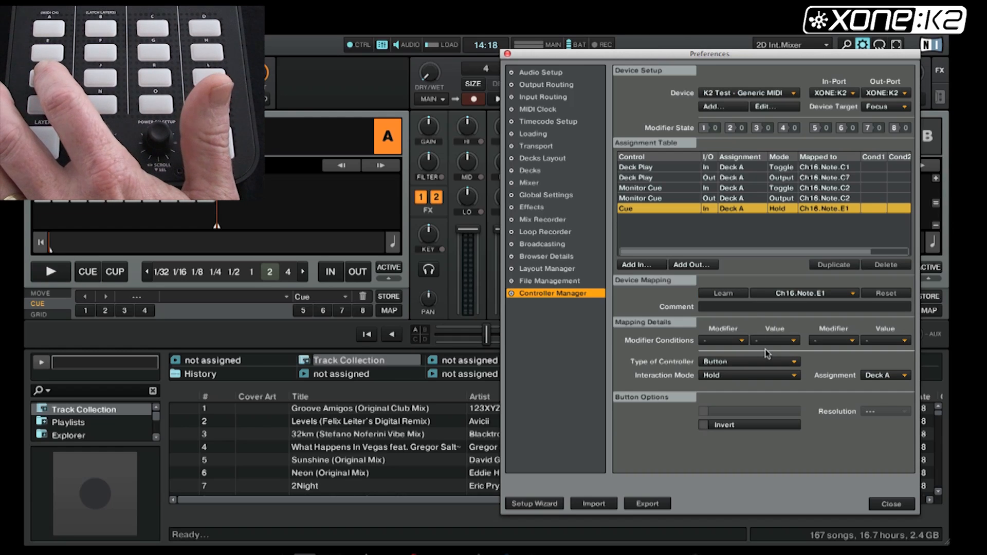
click(87, 272)
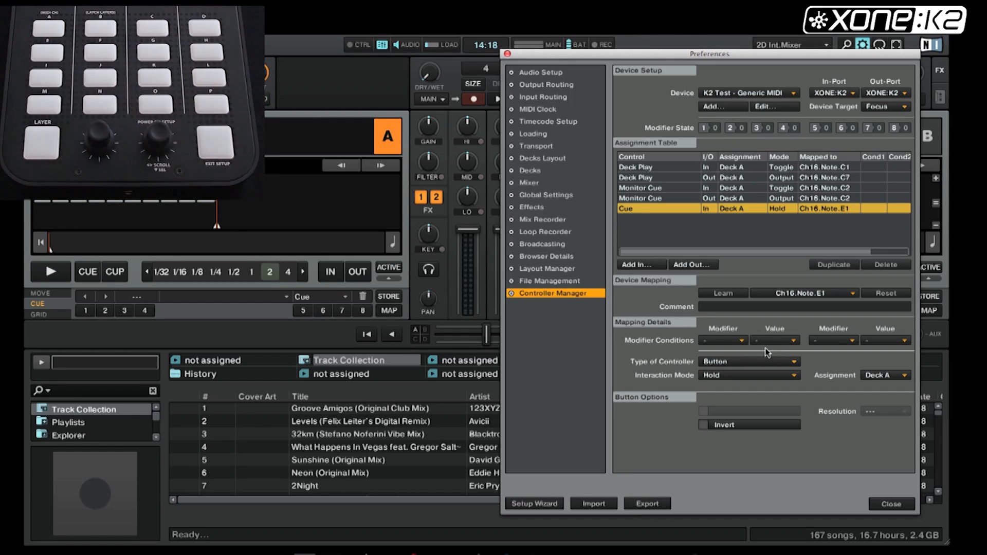
click(637, 264)
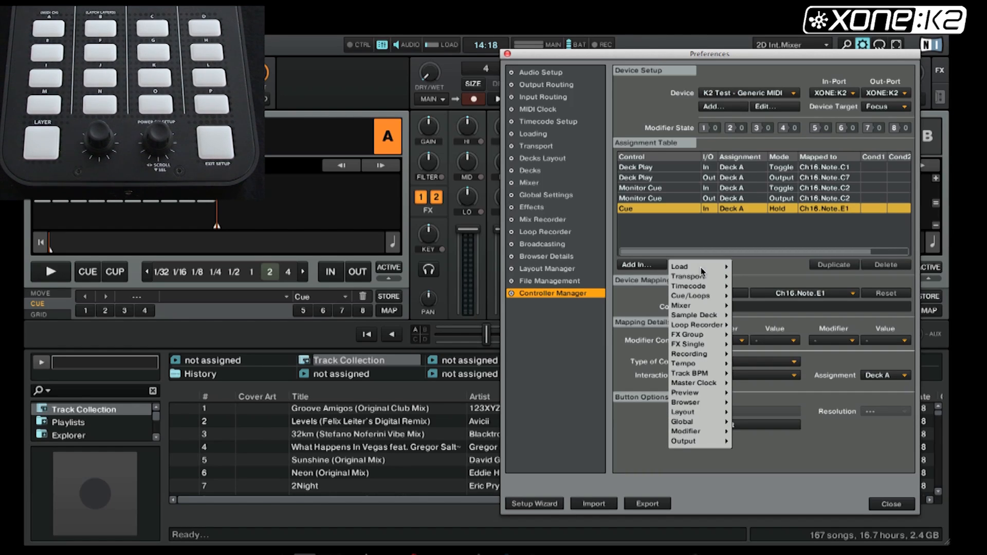
mouse_move(680, 266)
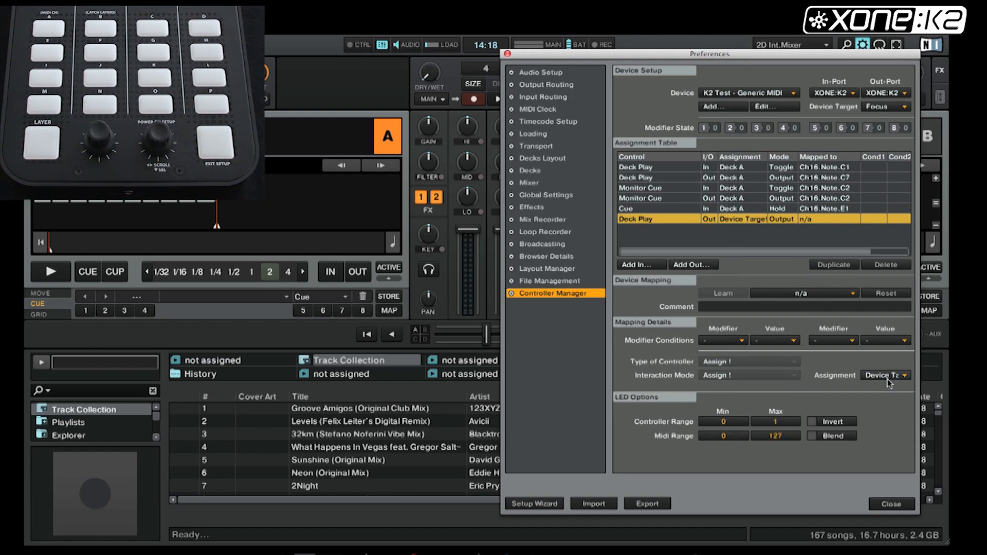
Step: Assign the Deck Play output to Deck A and map it to Ch16 > Note > E4
click(886, 374)
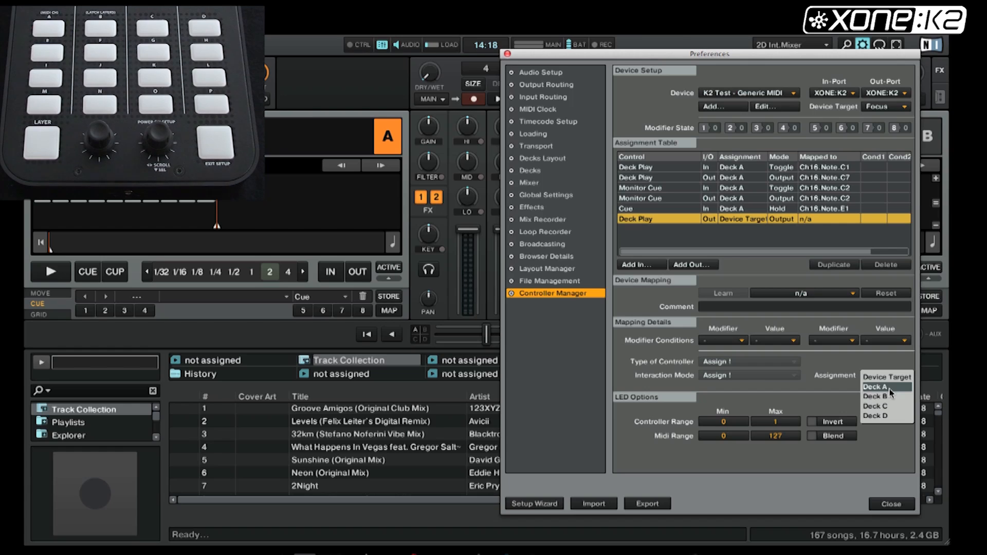
click(876, 387)
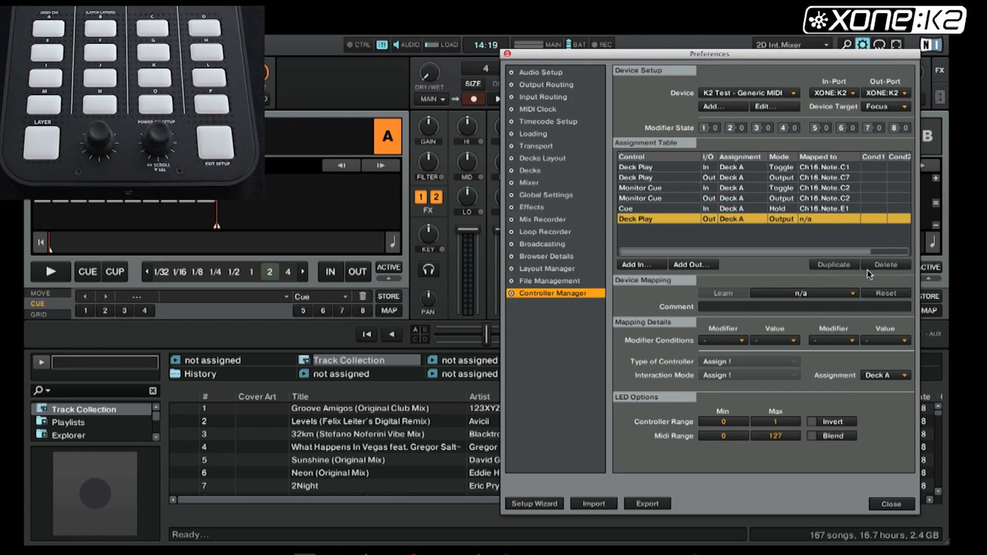
mouse_move(818, 221)
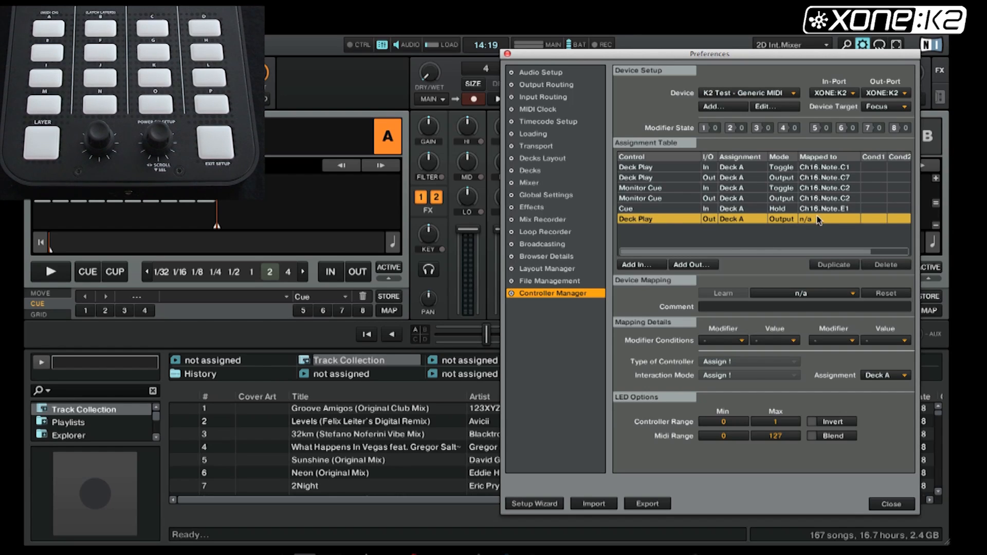
mouse_move(843, 227)
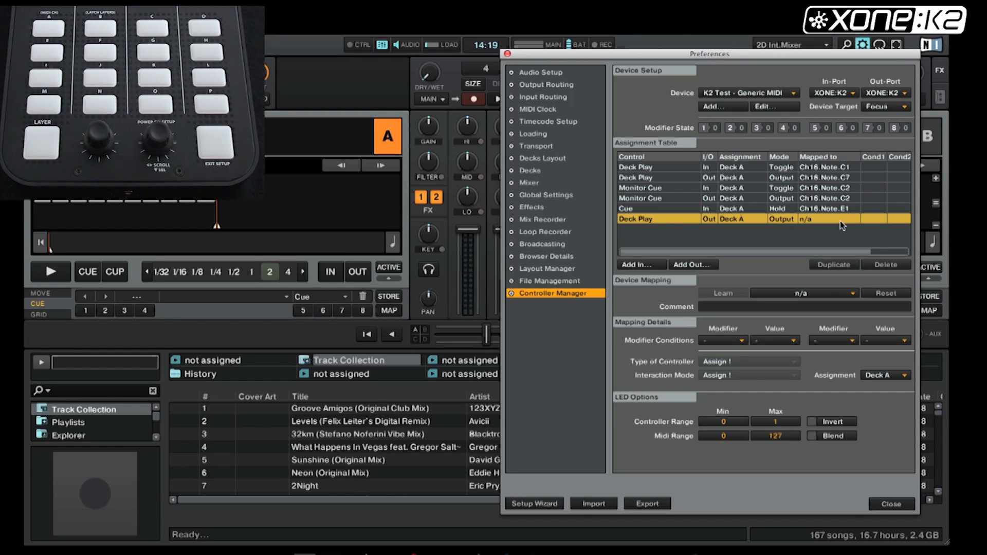
click(804, 294)
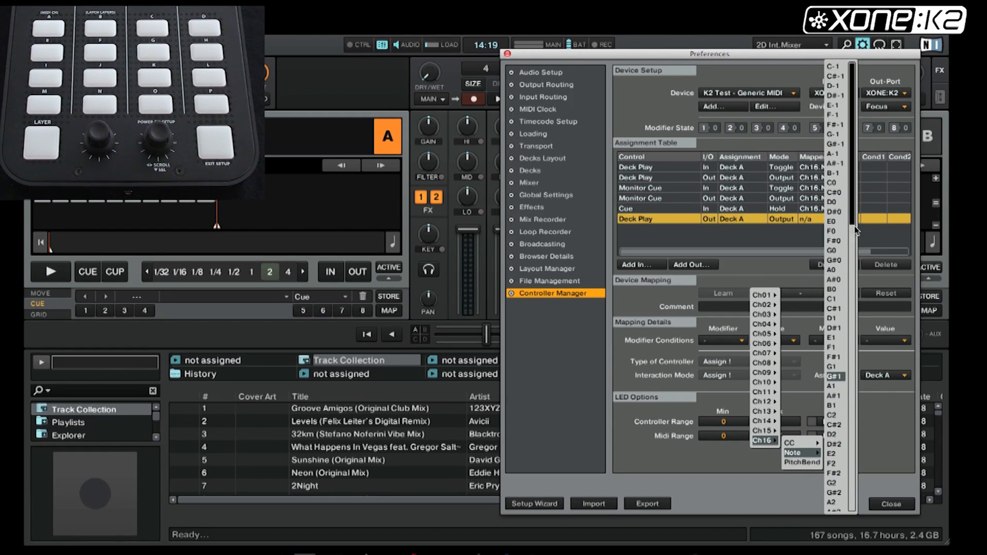
scroll(down, 3)
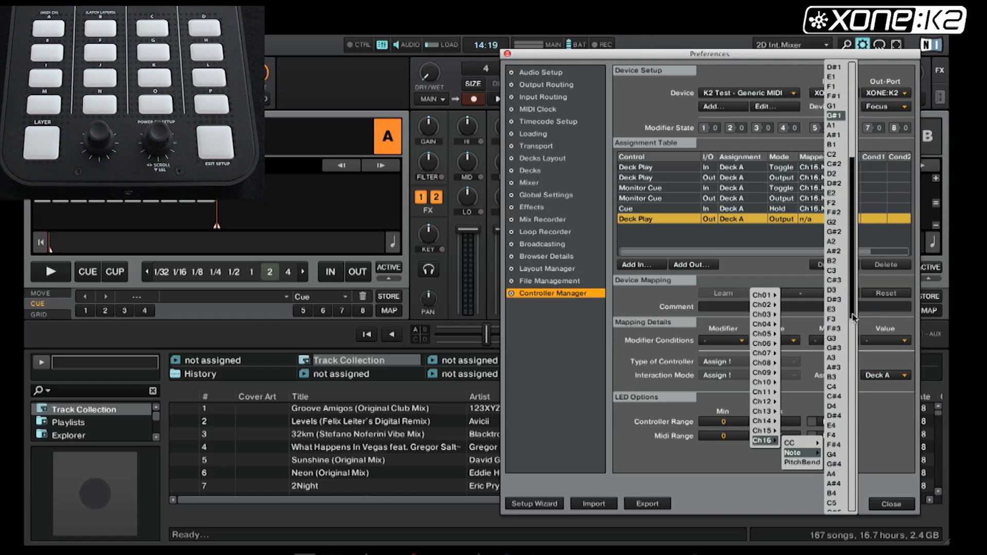
scroll(down, 3)
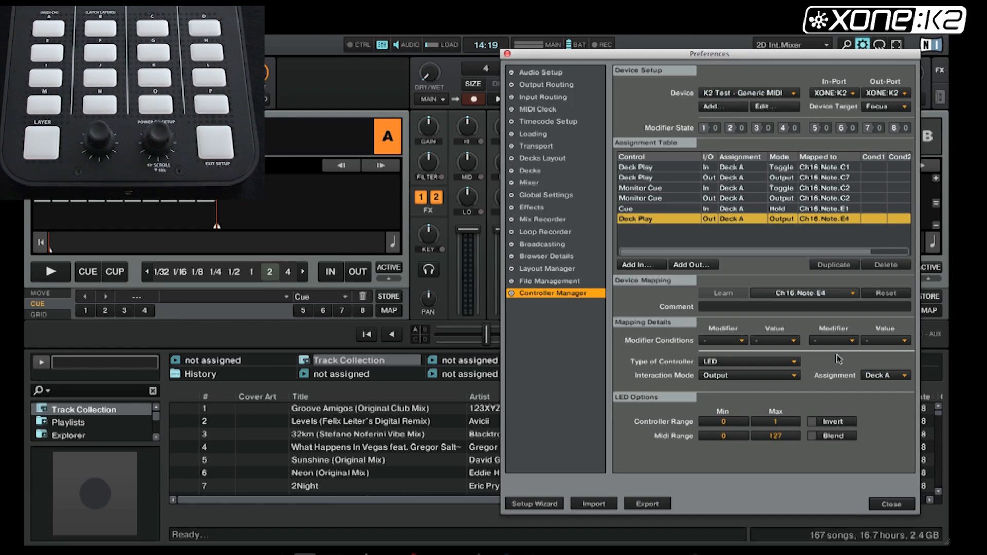
mouse_move(701, 395)
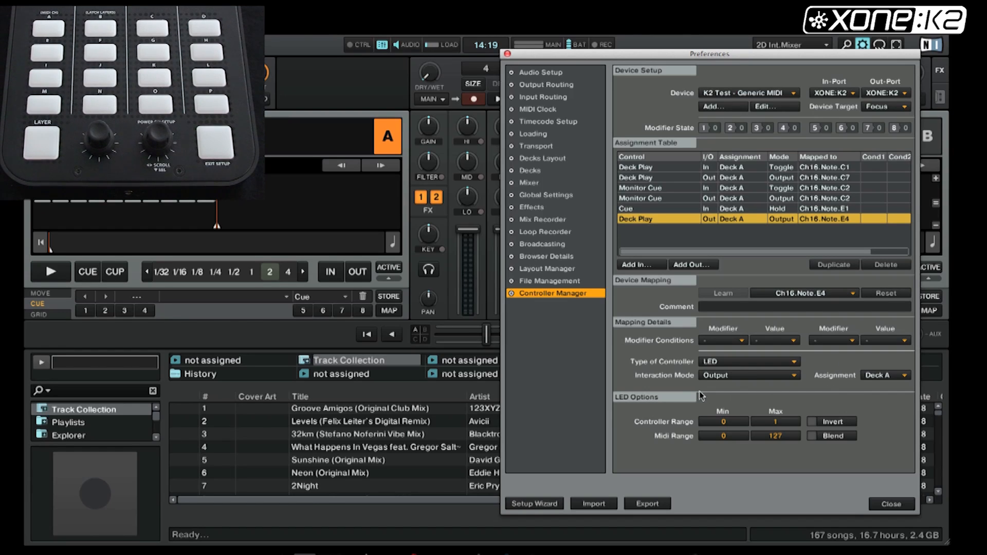
mouse_move(814, 432)
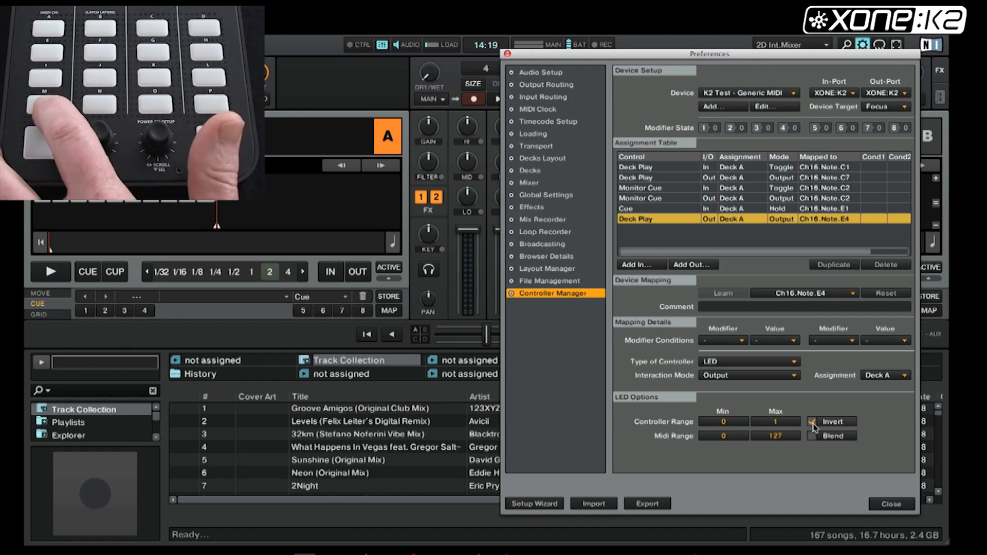
Step: Tick Invert in LED Options for the Deck Play output
click(51, 272)
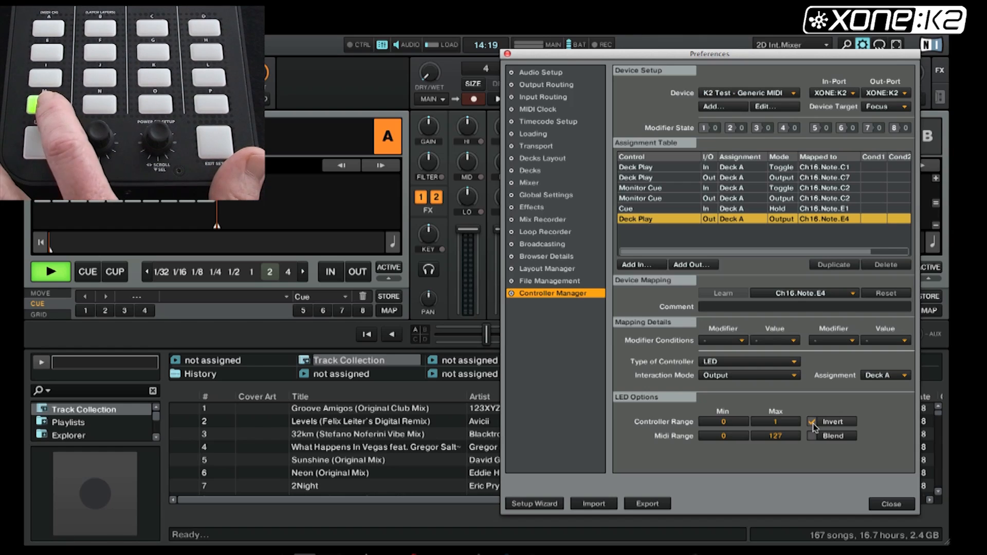